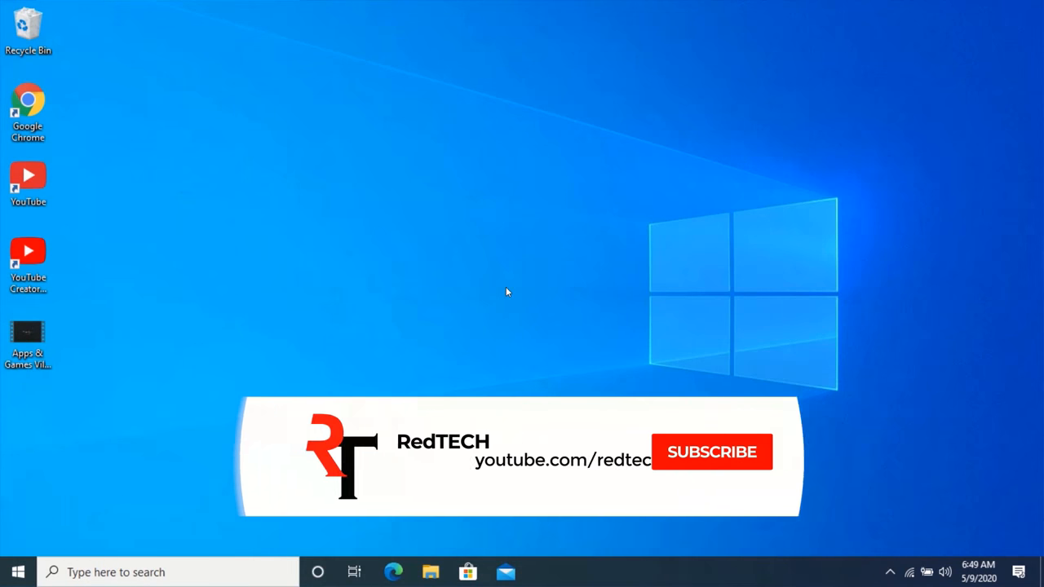
# Launch Google Chrome from the desktop and start searching Google for 'handbrake'
pyautogui.click(711, 452)
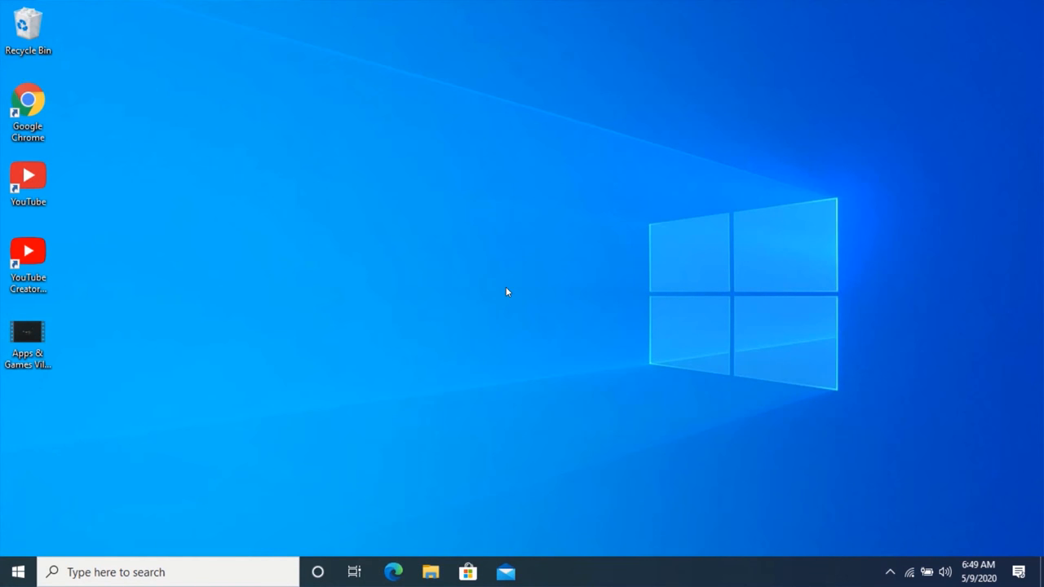
pyautogui.click(29, 108)
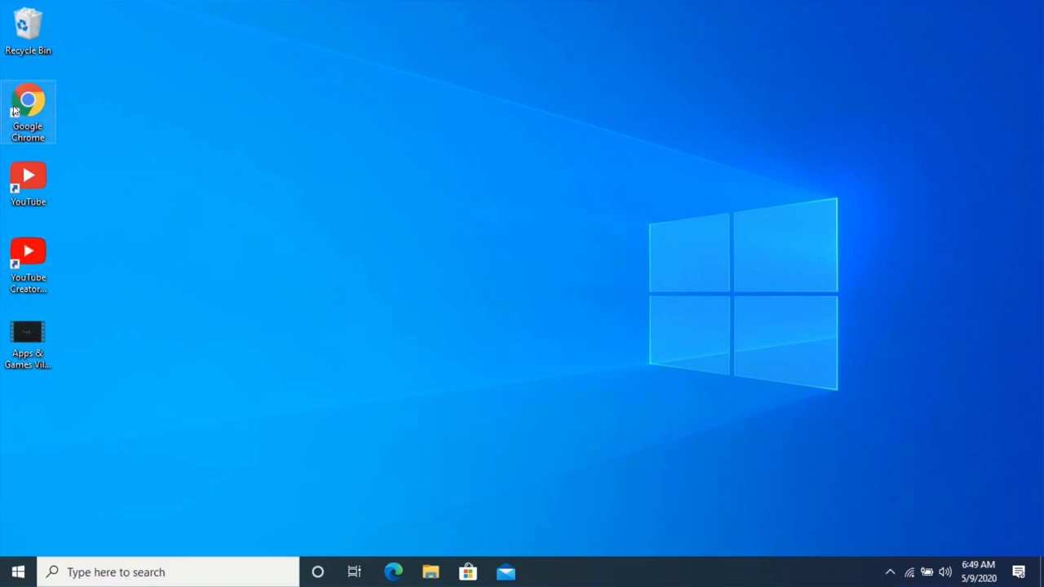
pyautogui.doubleClick(29, 104)
pyautogui.write('googl')
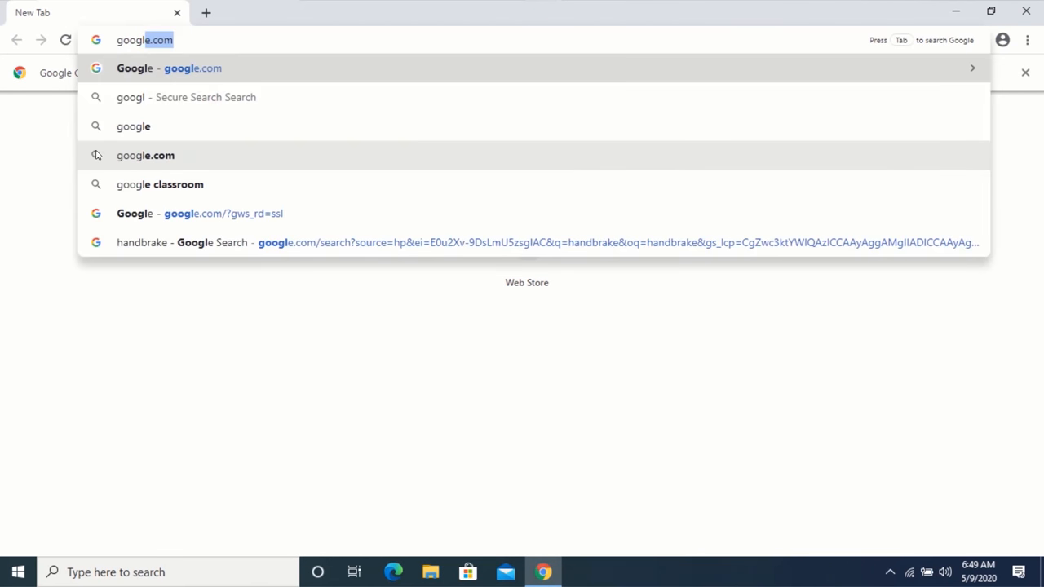
pyautogui.click(146, 155)
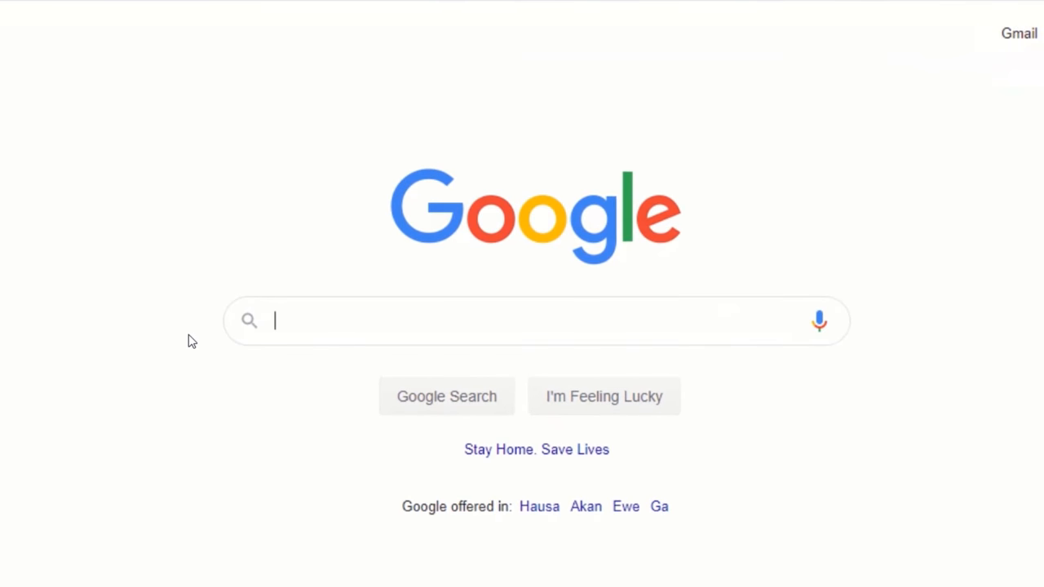
pyautogui.write('handbrake.fr')
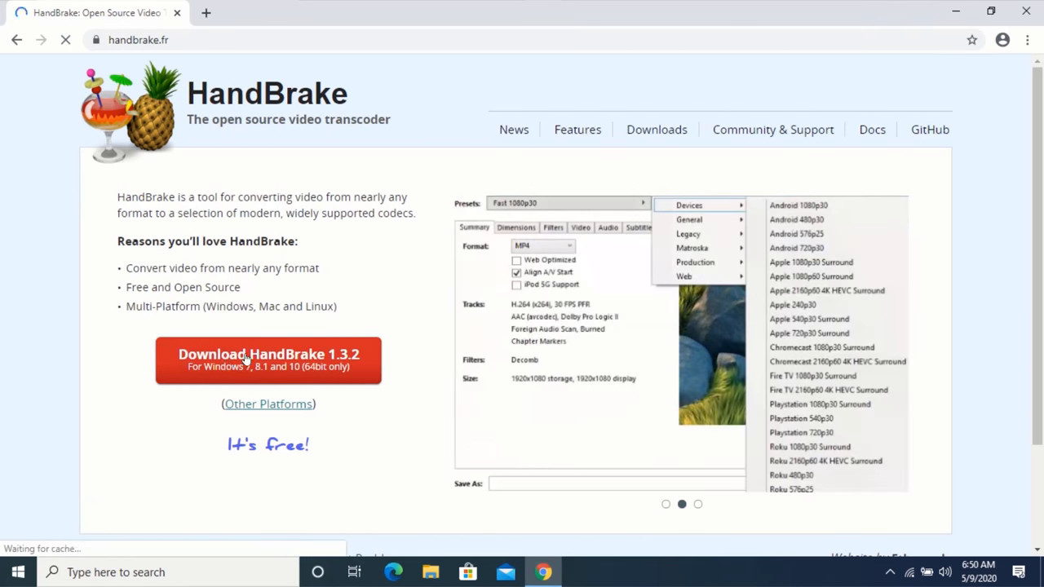
# Download the HandBrake 1.3.2 Windows installer and run the downloaded .exe from Chrome
pyautogui.click(256, 360)
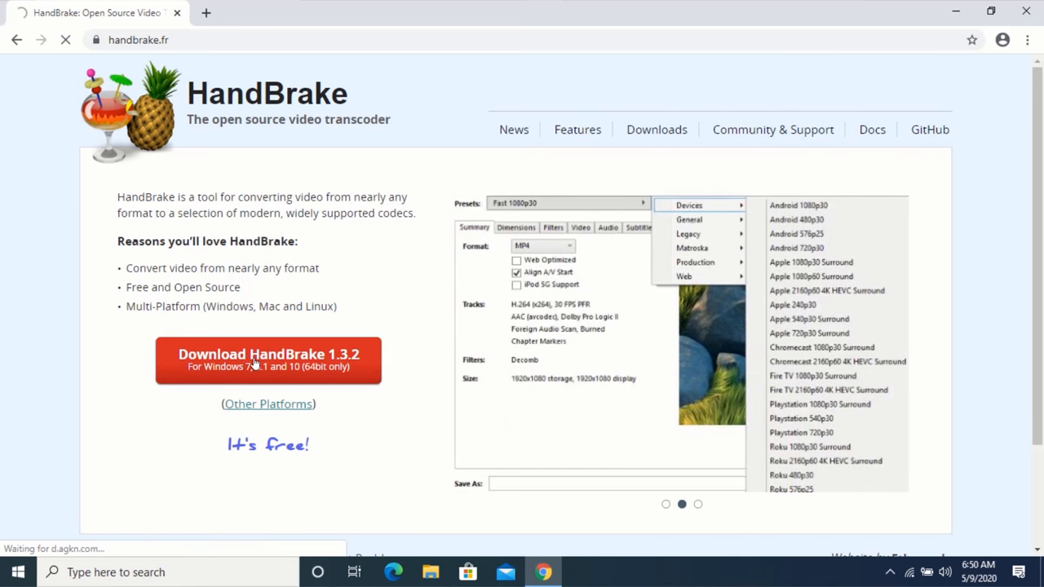
pyautogui.click(267, 360)
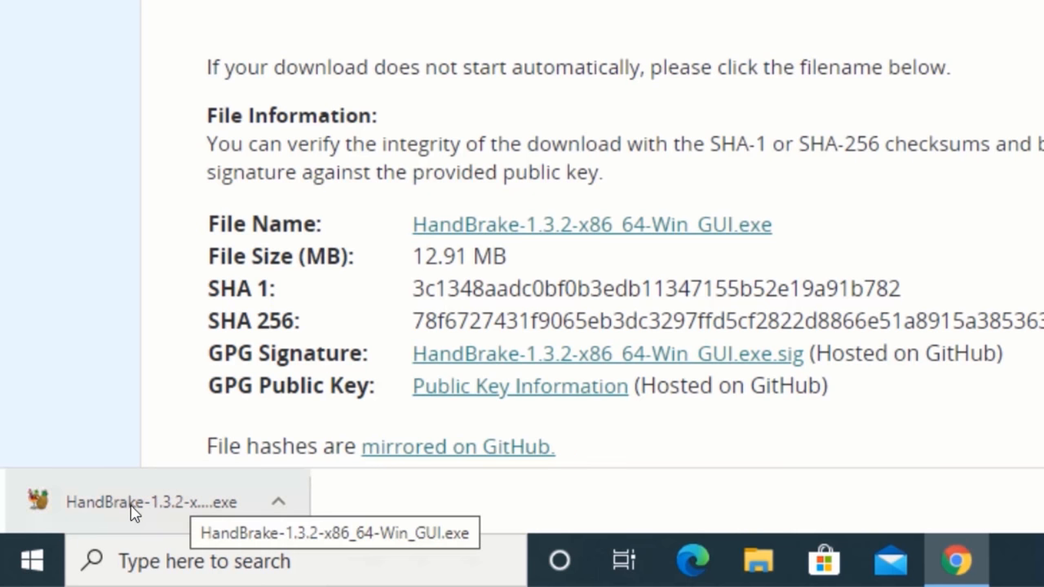
pyautogui.click(147, 502)
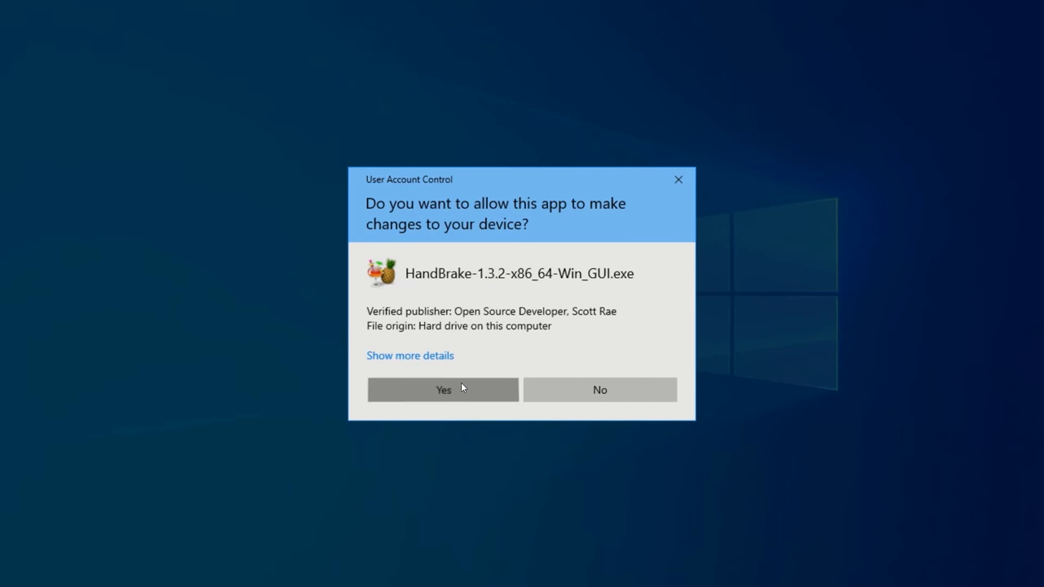
# Allow the installer, close Chrome, and install HandBrake 1.3.2 to the default location, then finish
pyautogui.click(442, 388)
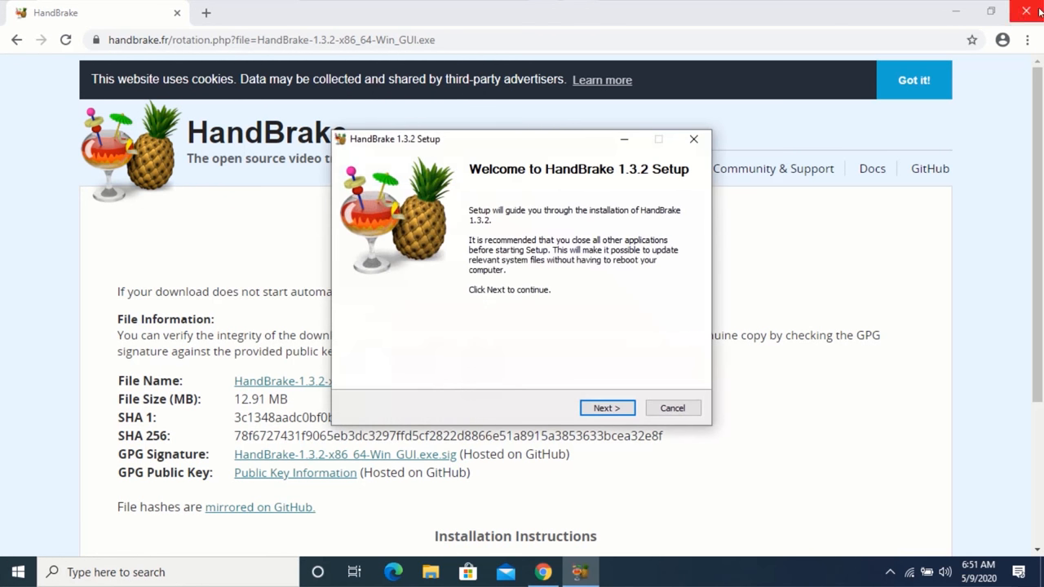
pyautogui.click(1027, 11)
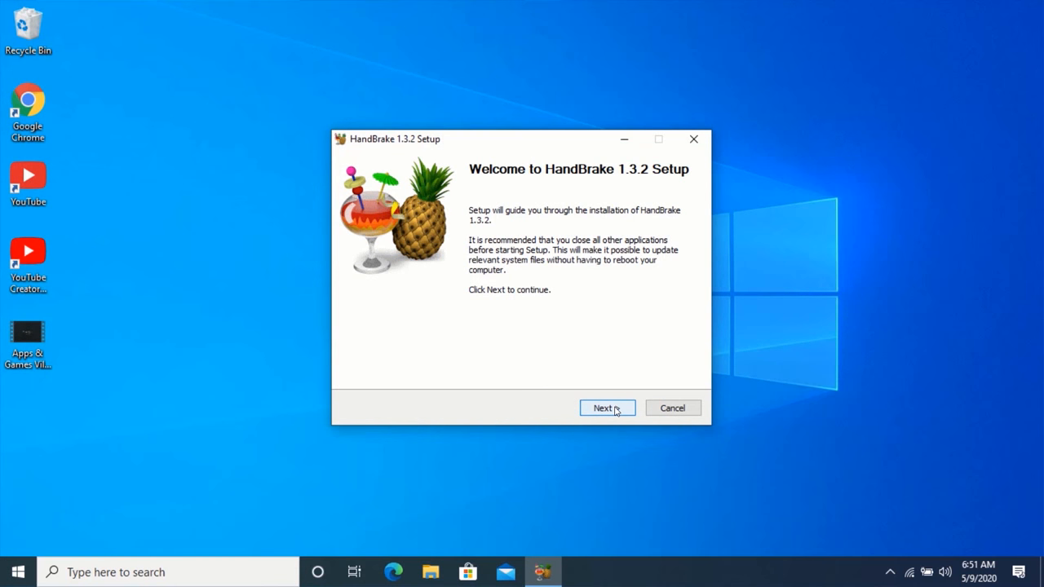
pyautogui.click(607, 408)
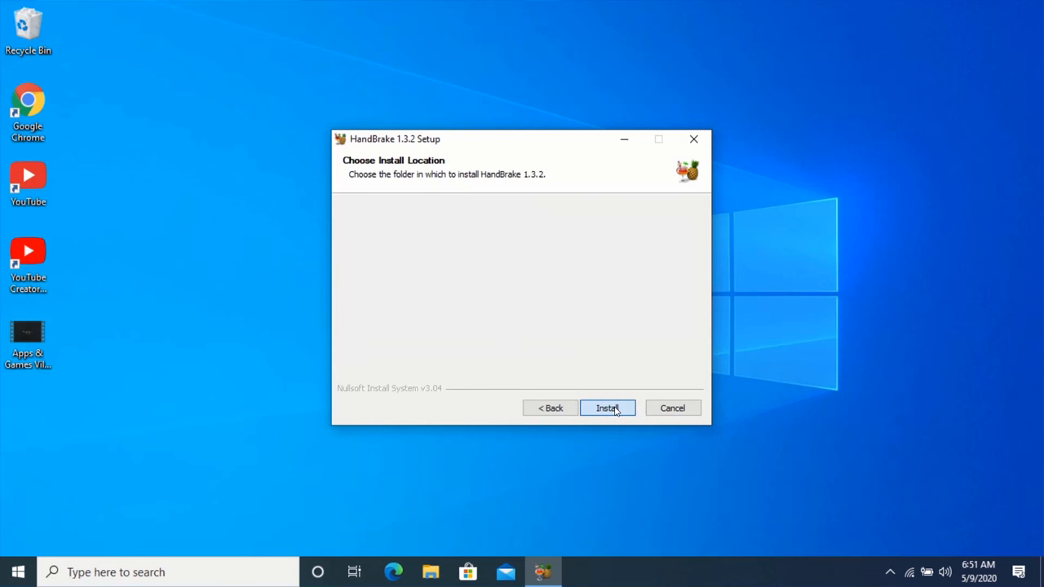
pyautogui.click(607, 407)
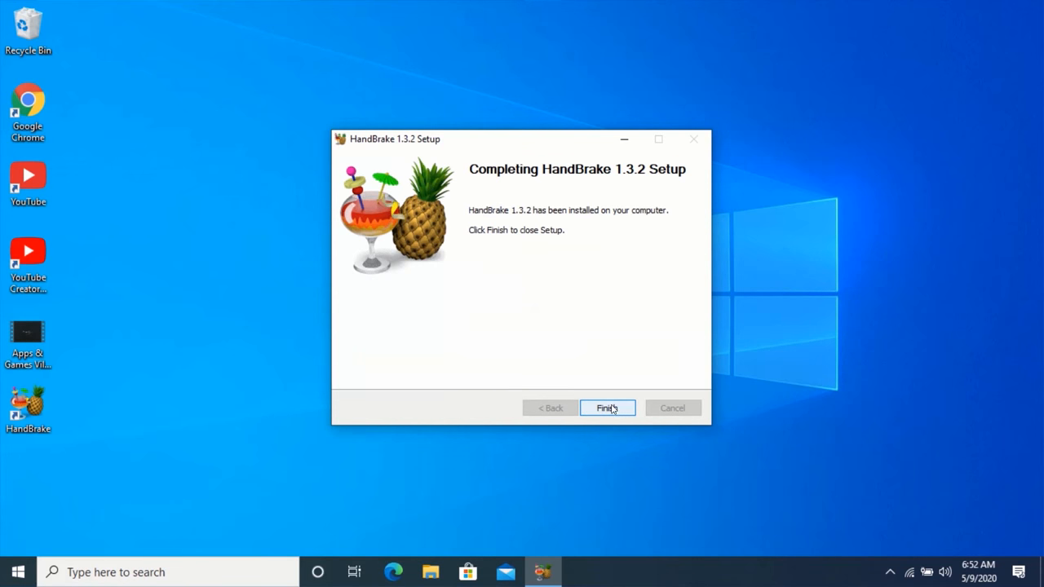
pyautogui.click(607, 408)
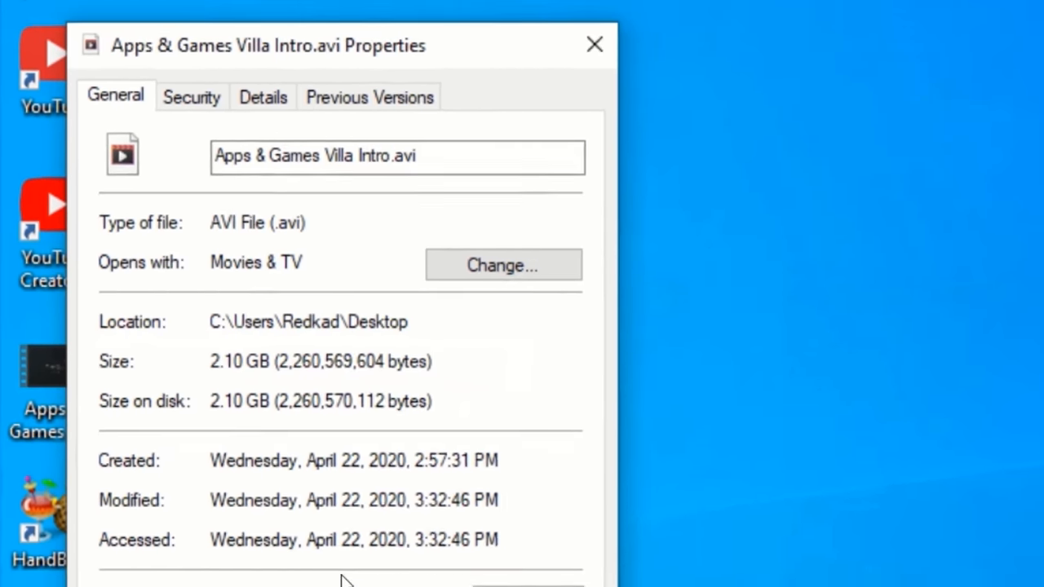
pyautogui.click(590, 44)
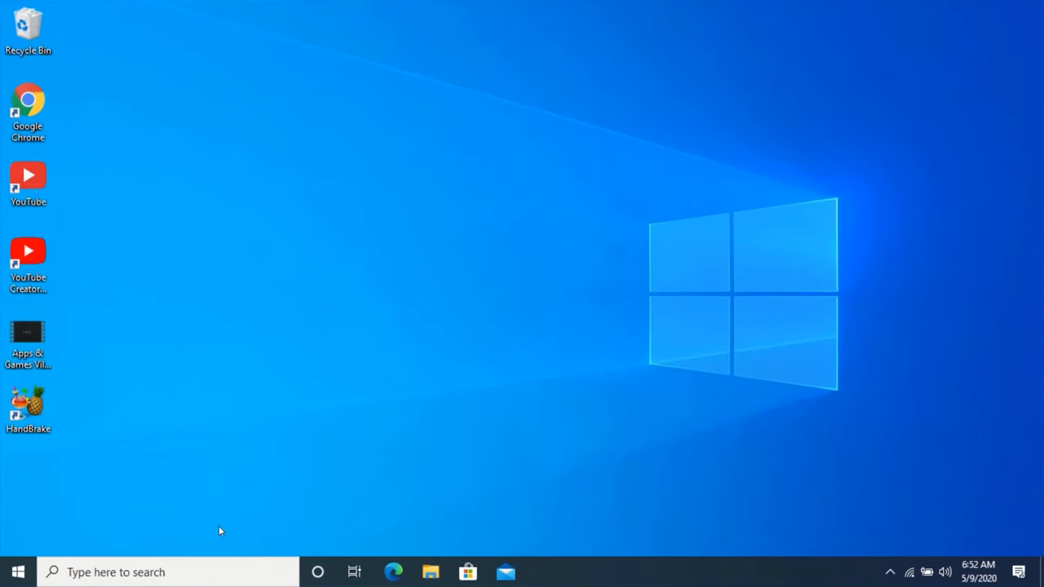
pyautogui.click(28, 334)
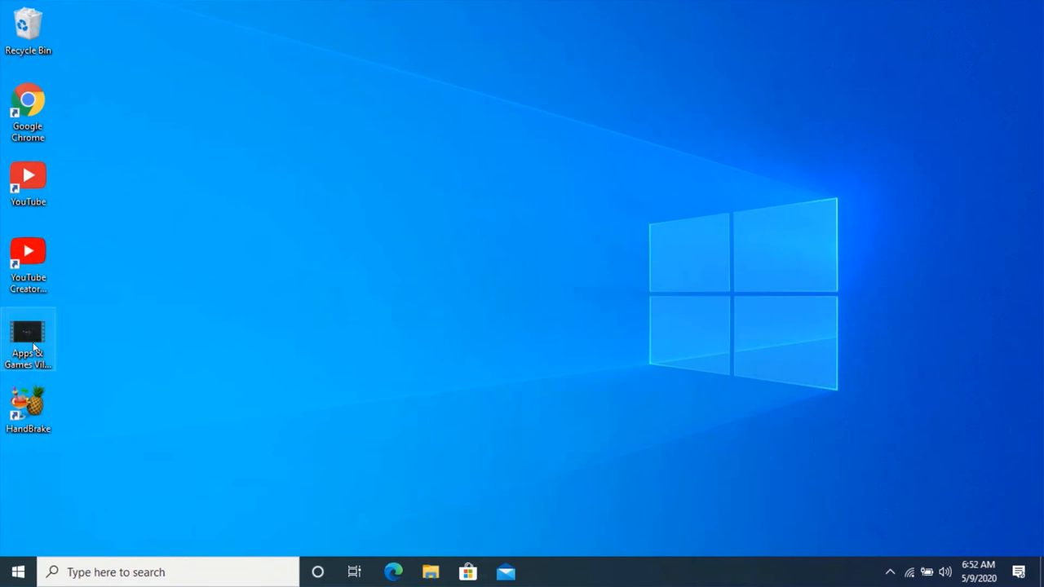
pyautogui.rightClick(29, 336)
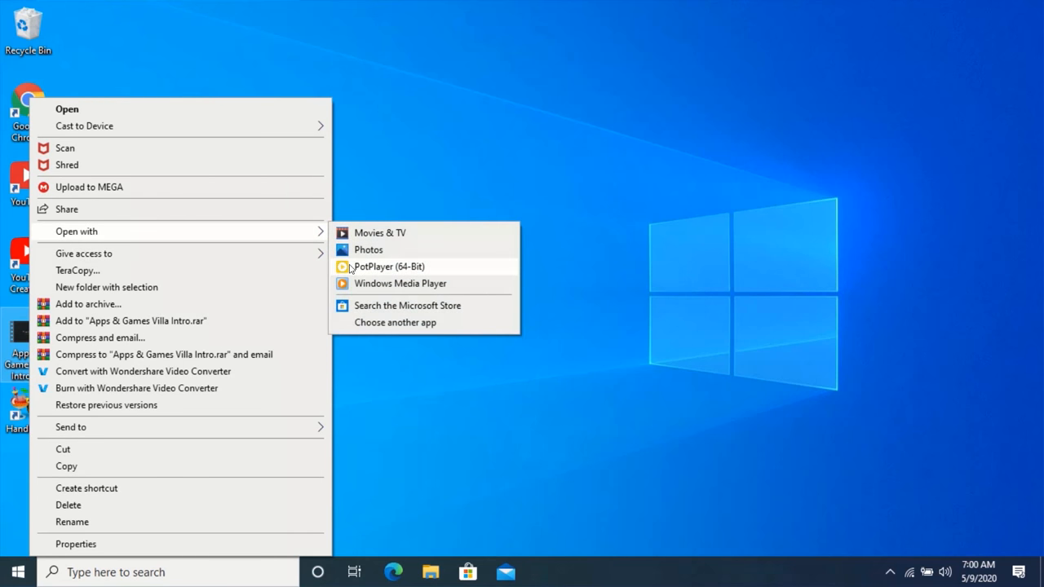
pyautogui.click(388, 267)
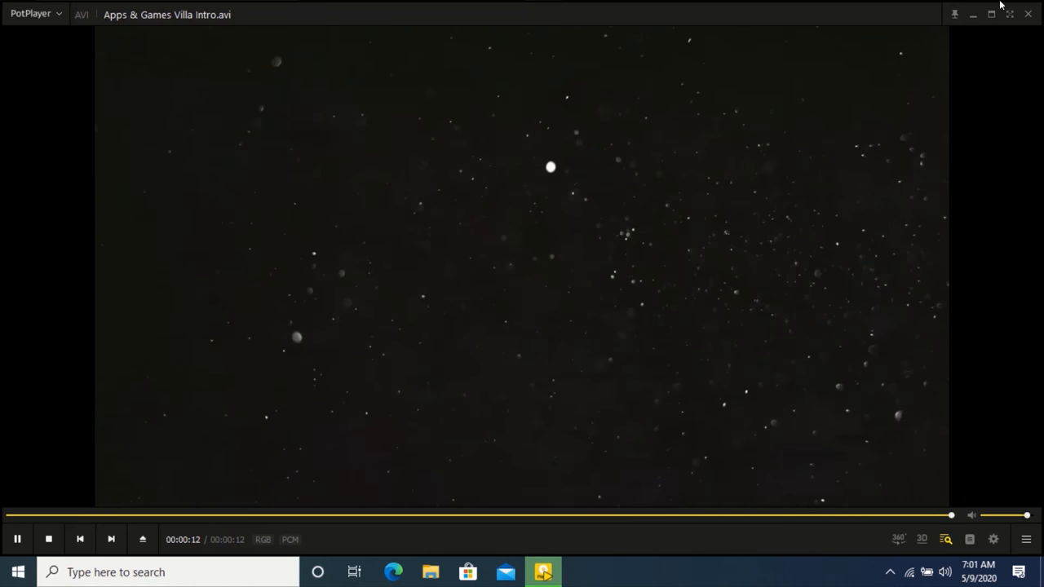
pyautogui.click(1028, 15)
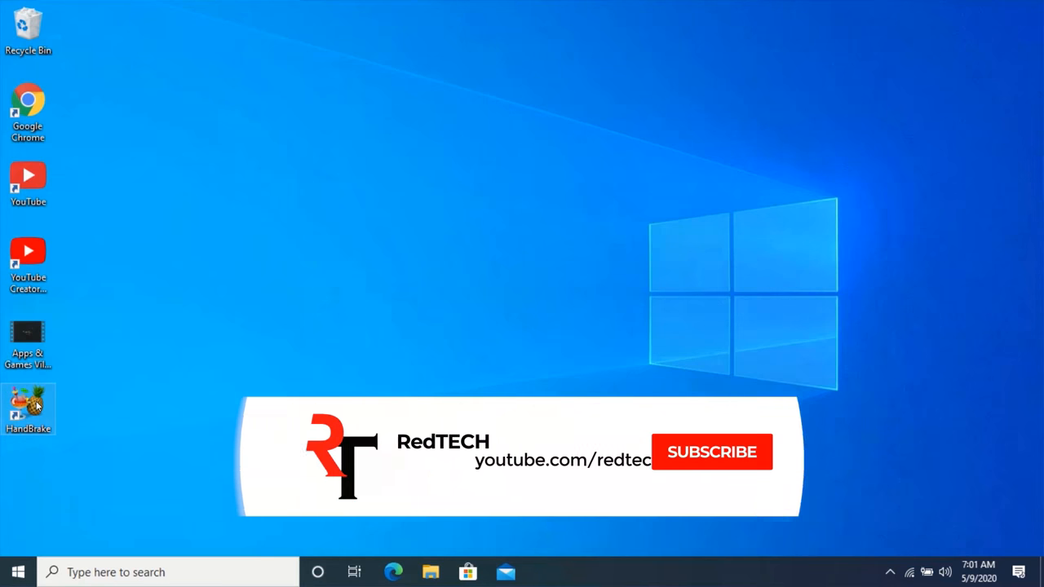
# Launch HandBrake from its desktop shortcut and go to the Output Files preferences
pyautogui.click(711, 451)
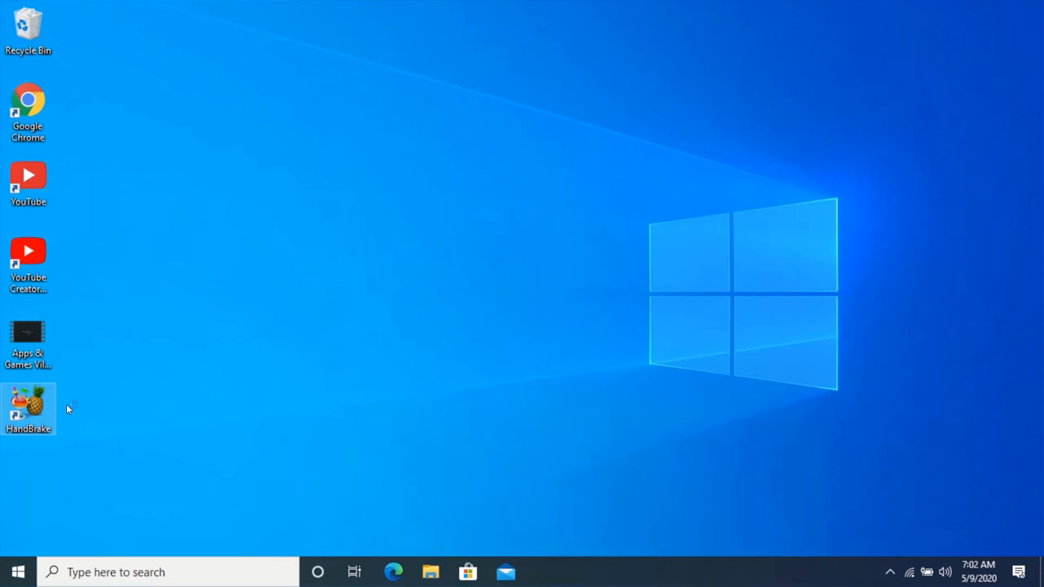
pyautogui.doubleClick(28, 401)
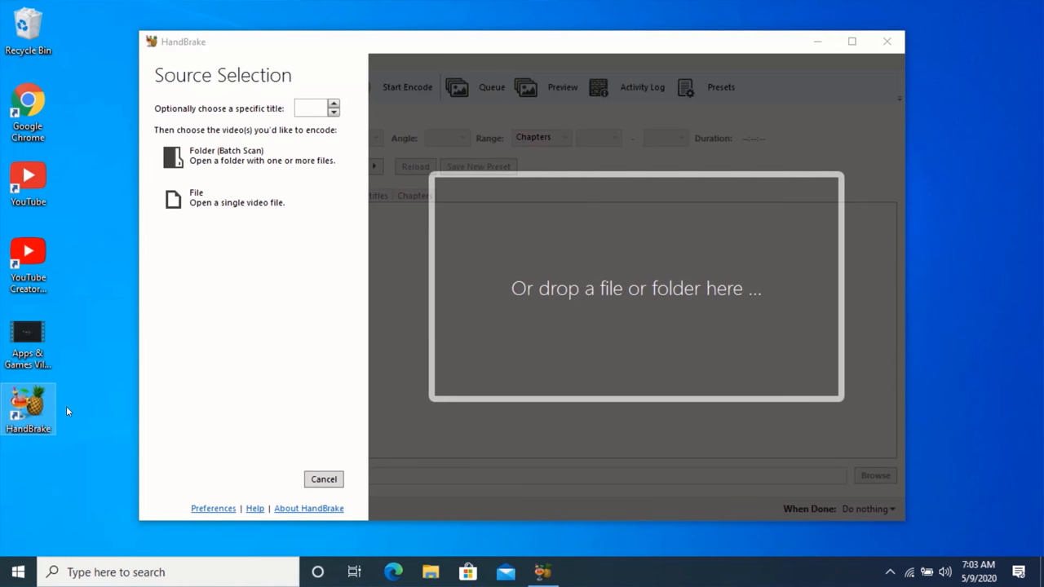
pyautogui.moveTo(508, 344)
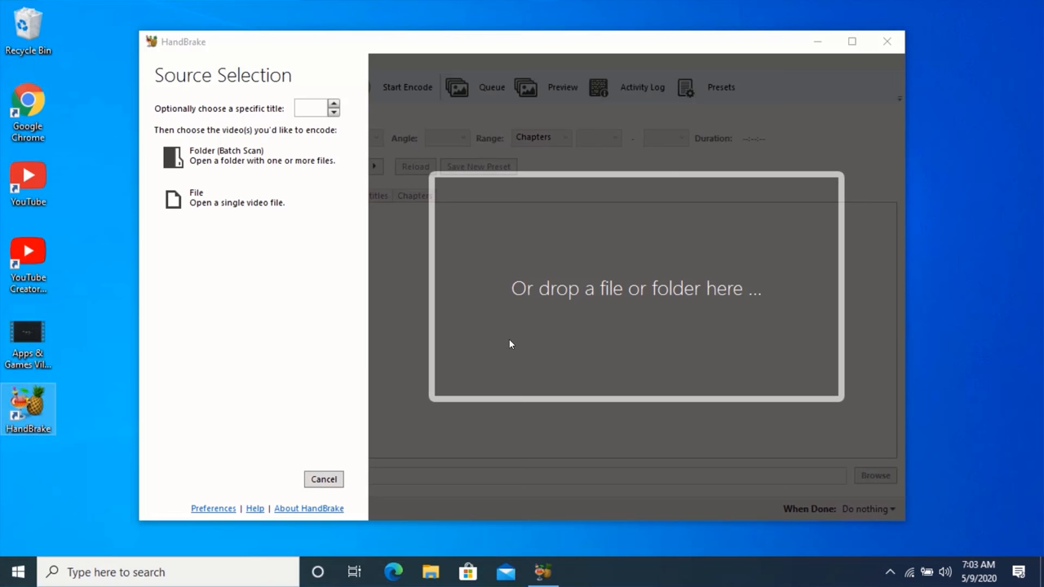
pyautogui.moveTo(362, 364)
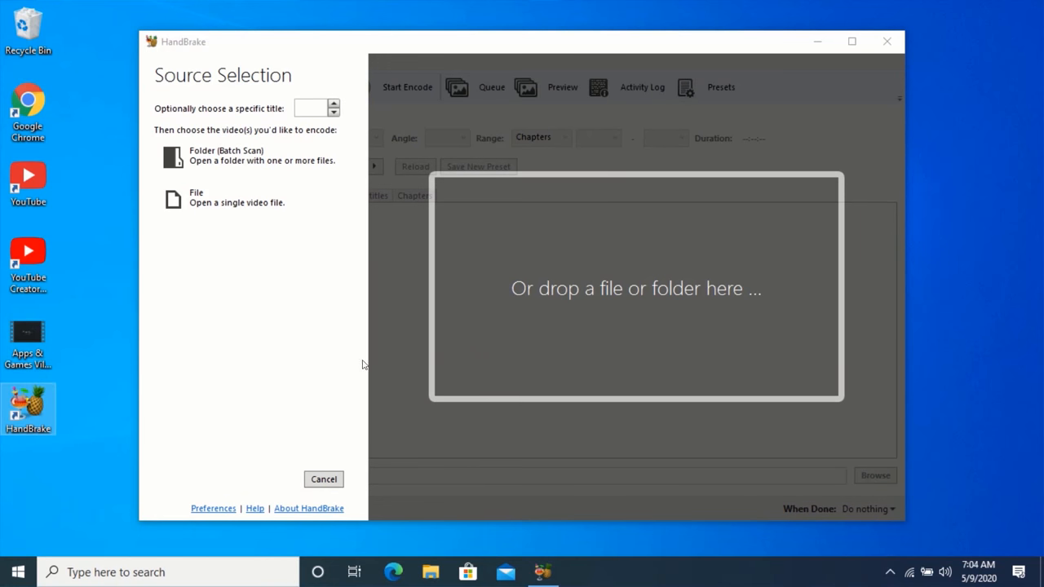
pyautogui.moveTo(375, 375)
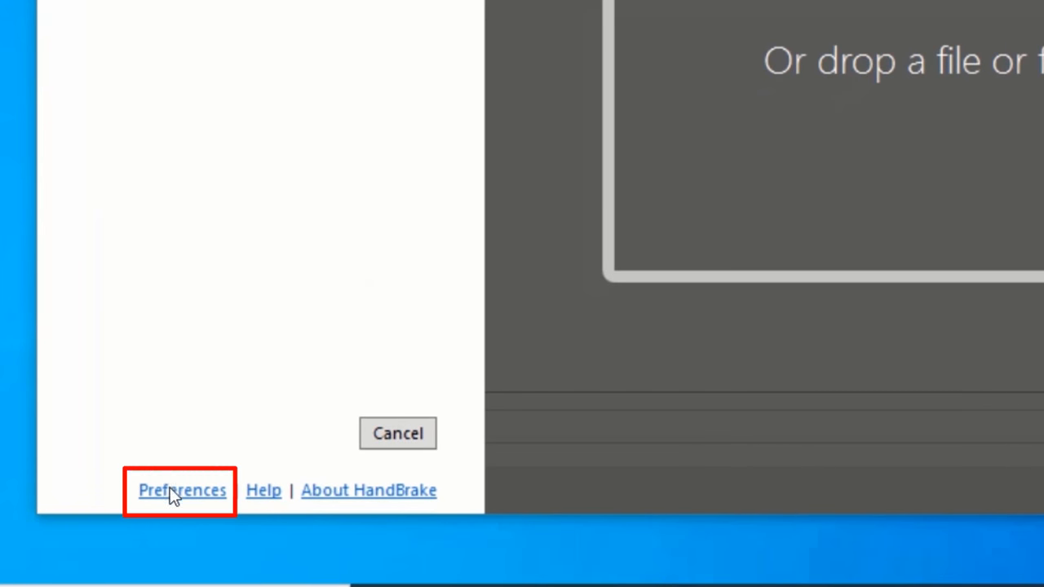
pyautogui.click(182, 489)
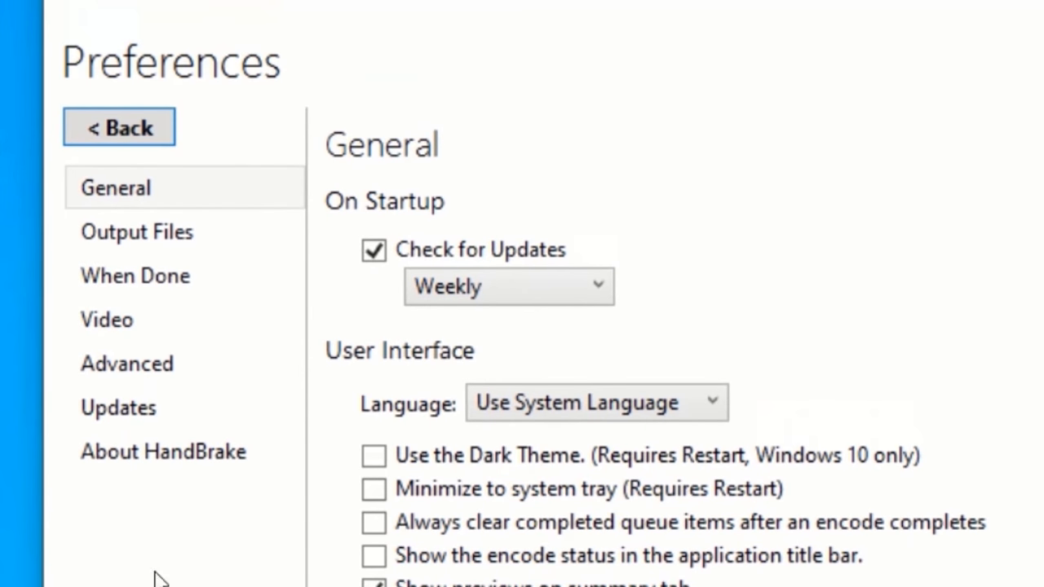
pyautogui.click(137, 231)
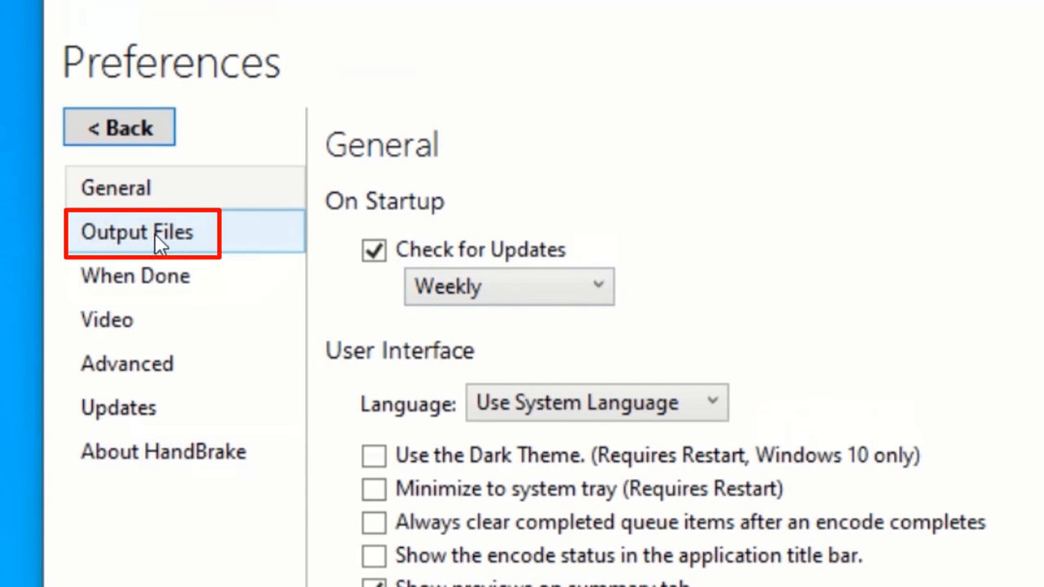
pyautogui.click(137, 232)
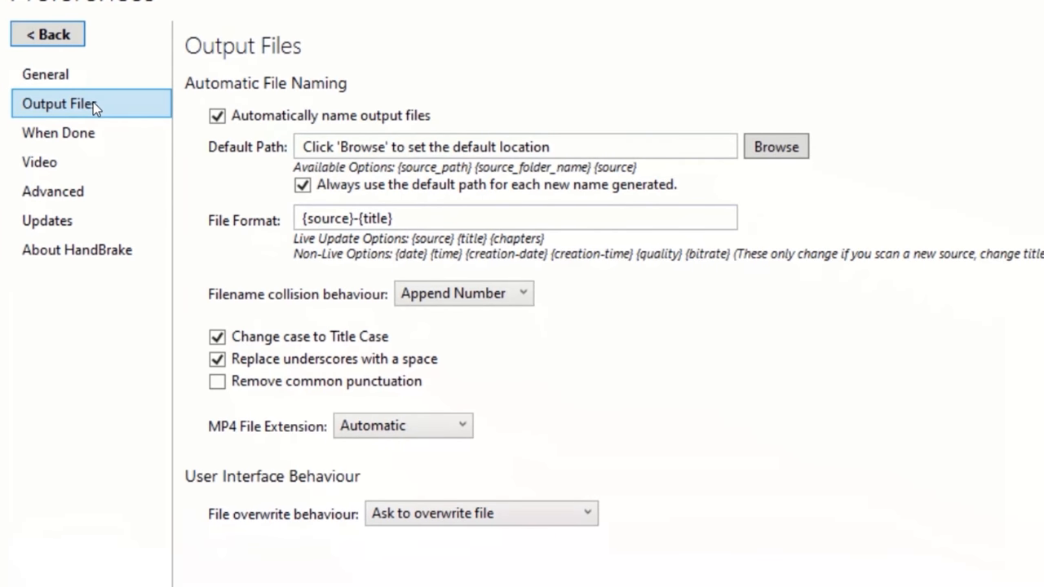
pyautogui.moveTo(161, 167)
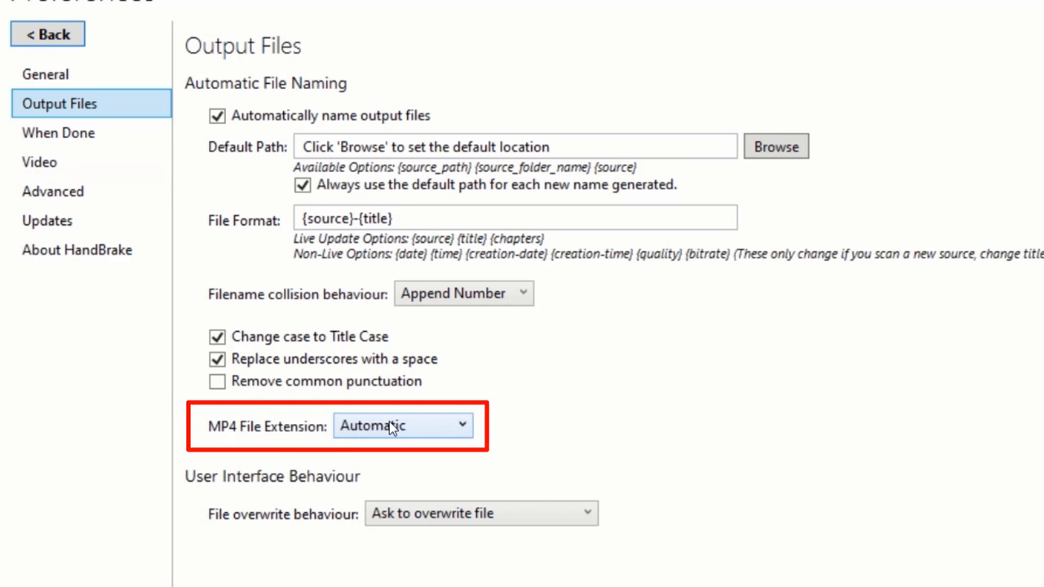
# Set MP4 File Extension to 'Always use MP4' and keep 'Ask to overwrite file' behaviour
pyautogui.click(401, 425)
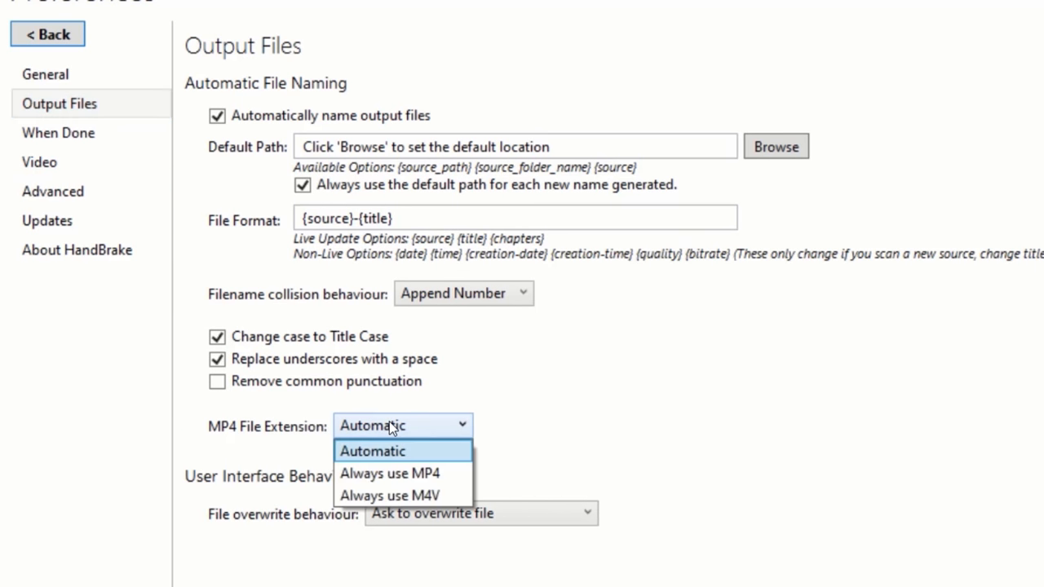
pyautogui.moveTo(365, 480)
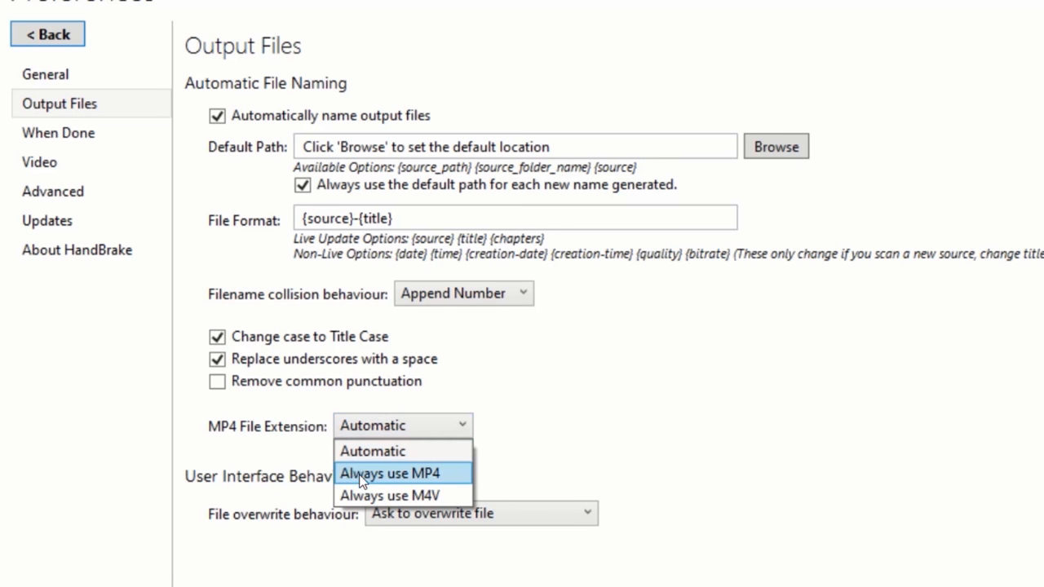
pyautogui.click(396, 473)
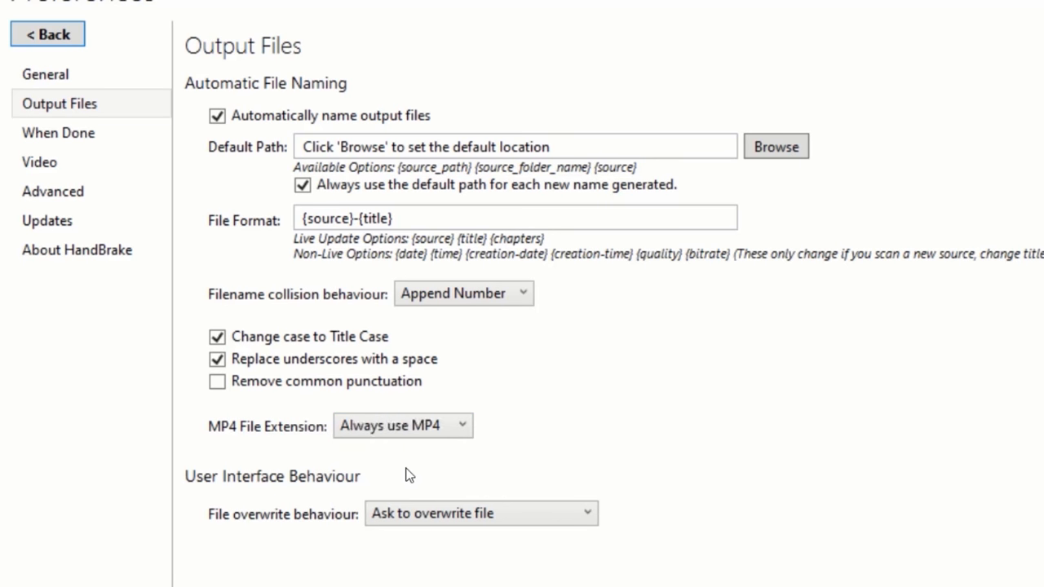
pyautogui.scroll(-3)
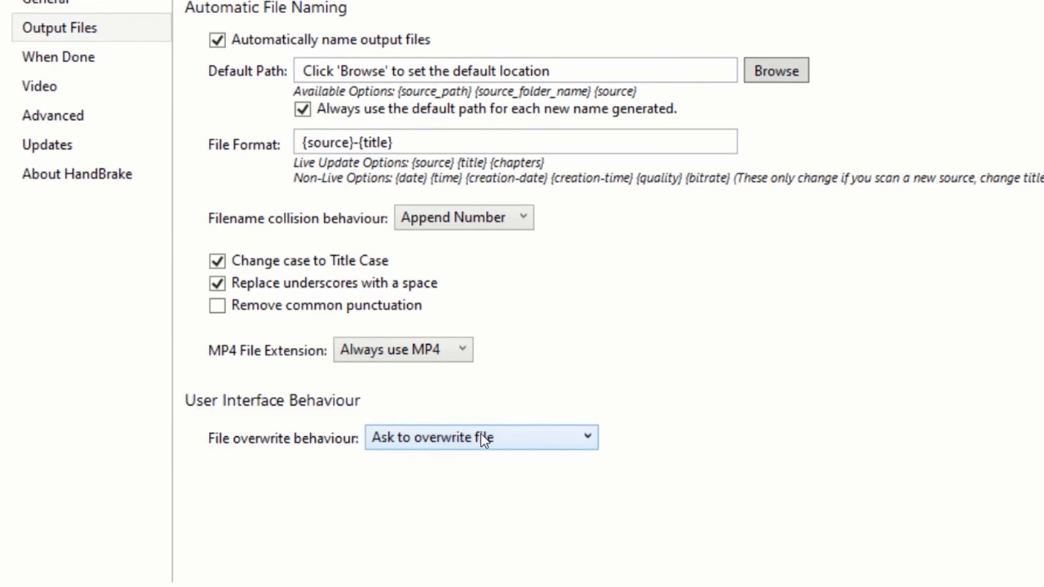
pyautogui.click(482, 438)
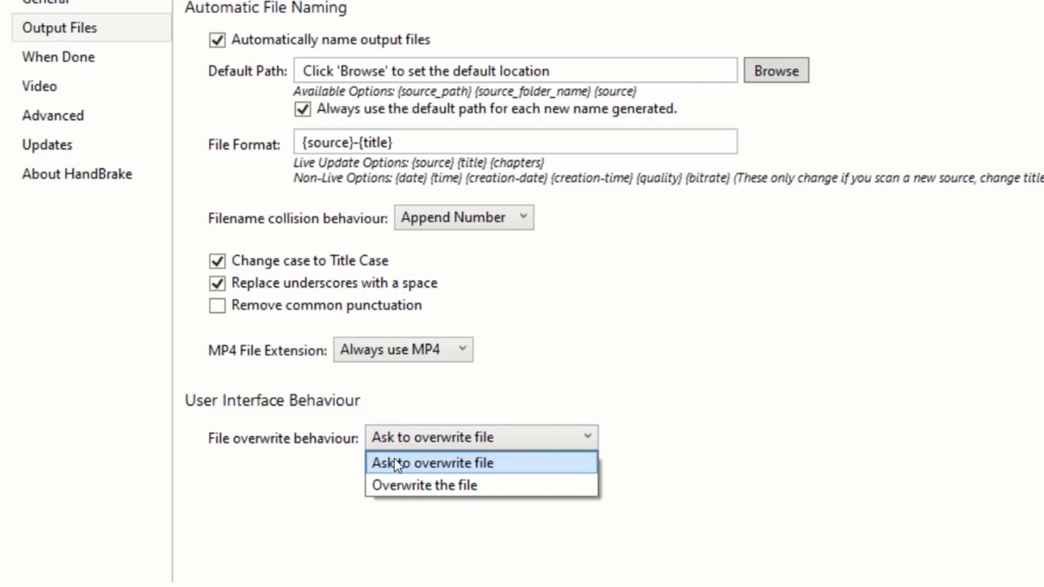
pyautogui.click(424, 463)
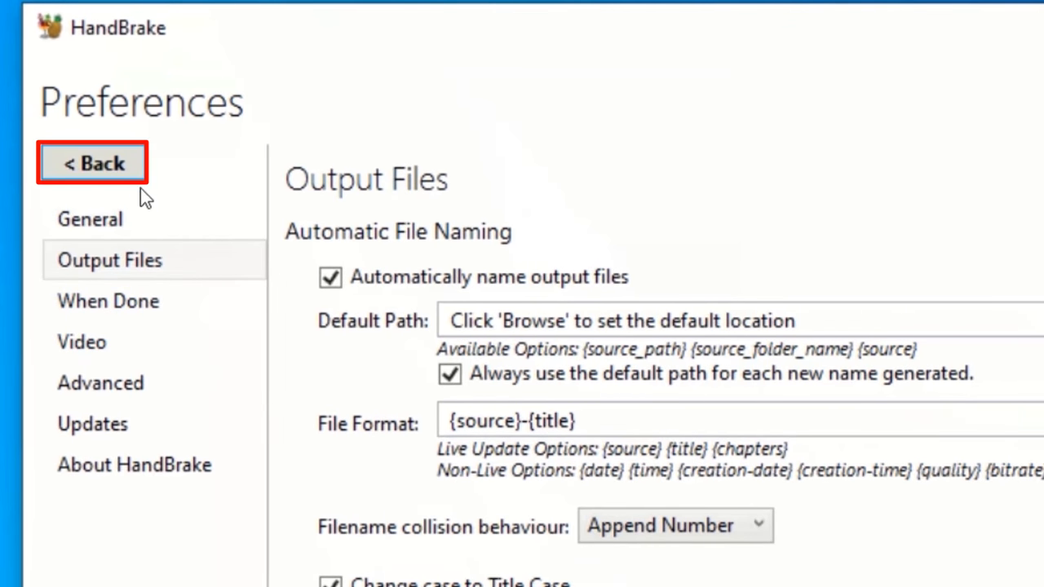
pyautogui.moveTo(122, 164)
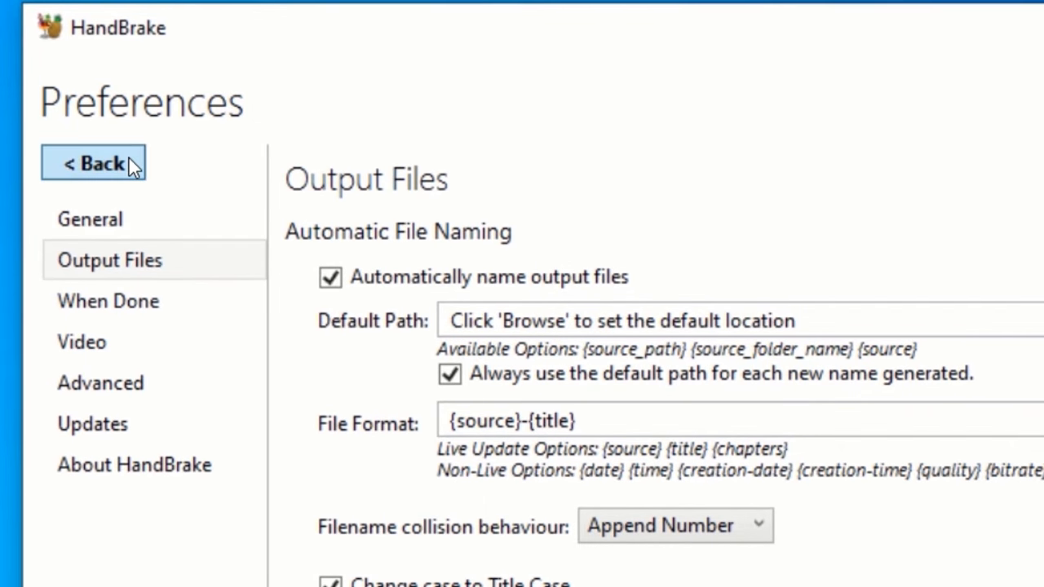
# Leave the preferences and return to HandBrake's source selection screen
pyautogui.click(93, 163)
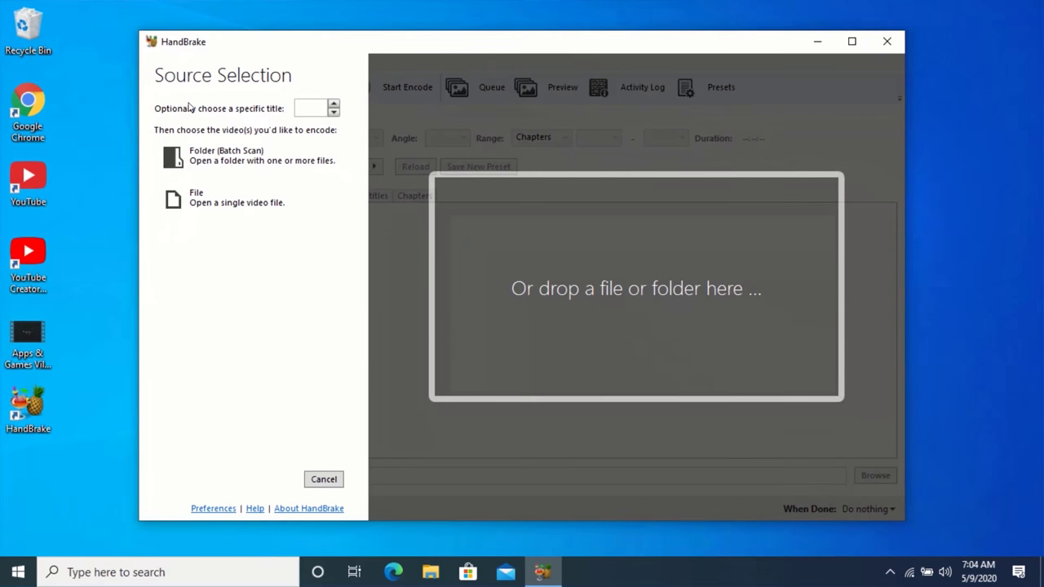
pyautogui.moveTo(292, 323)
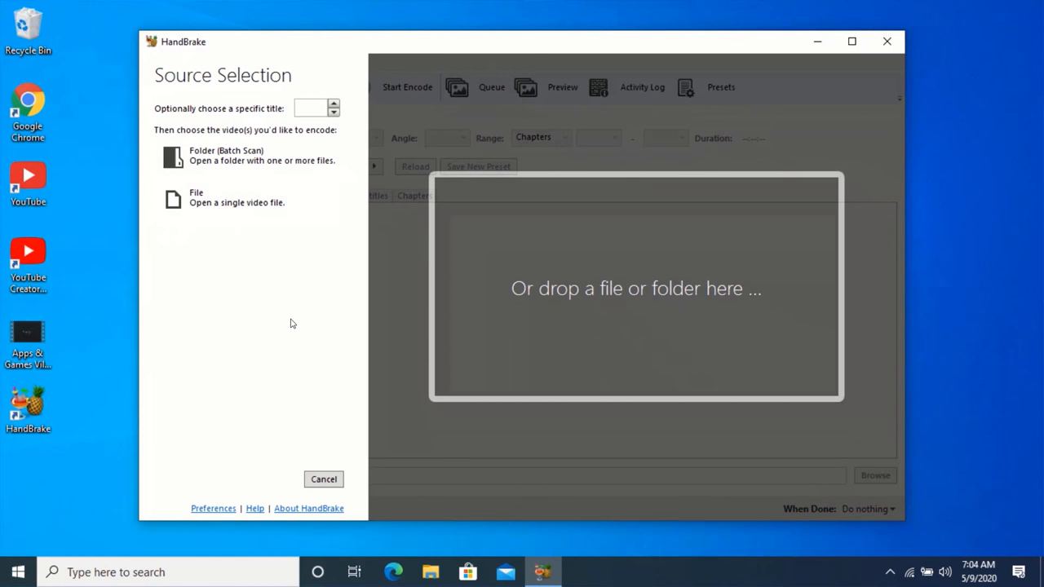
pyautogui.moveTo(362, 341)
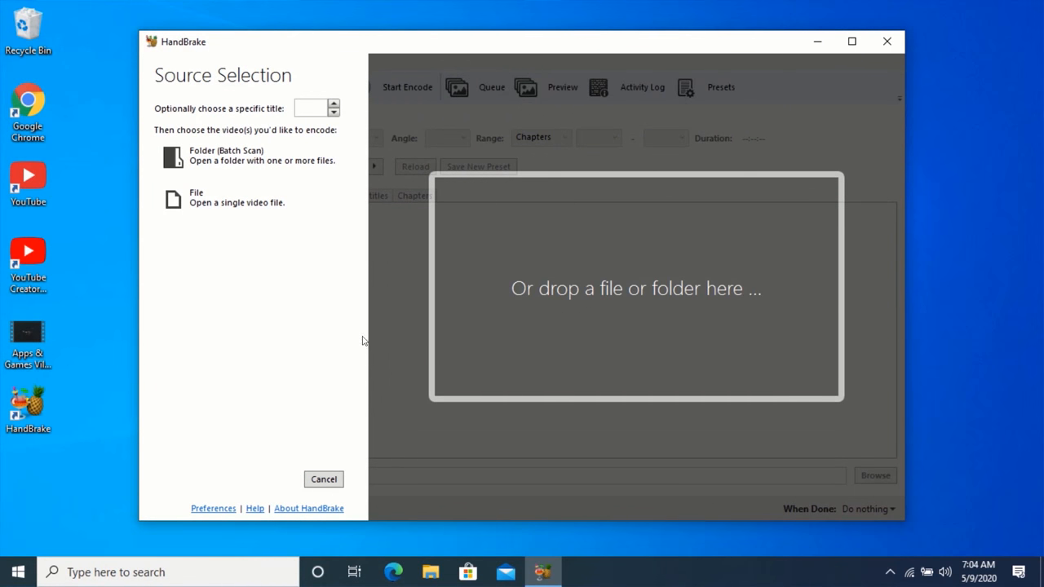
pyautogui.moveTo(318, 341)
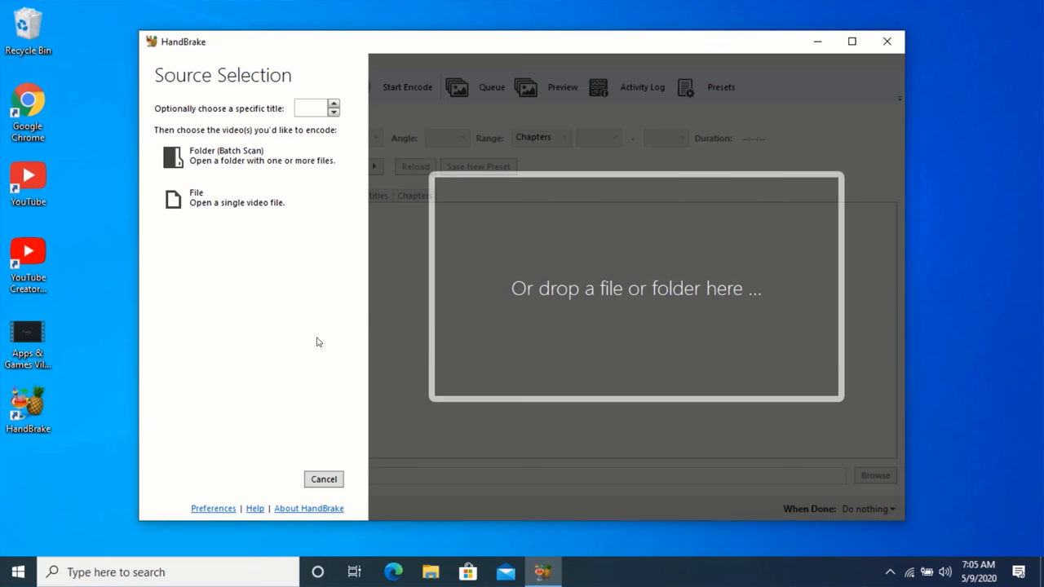
pyautogui.moveTo(463, 329)
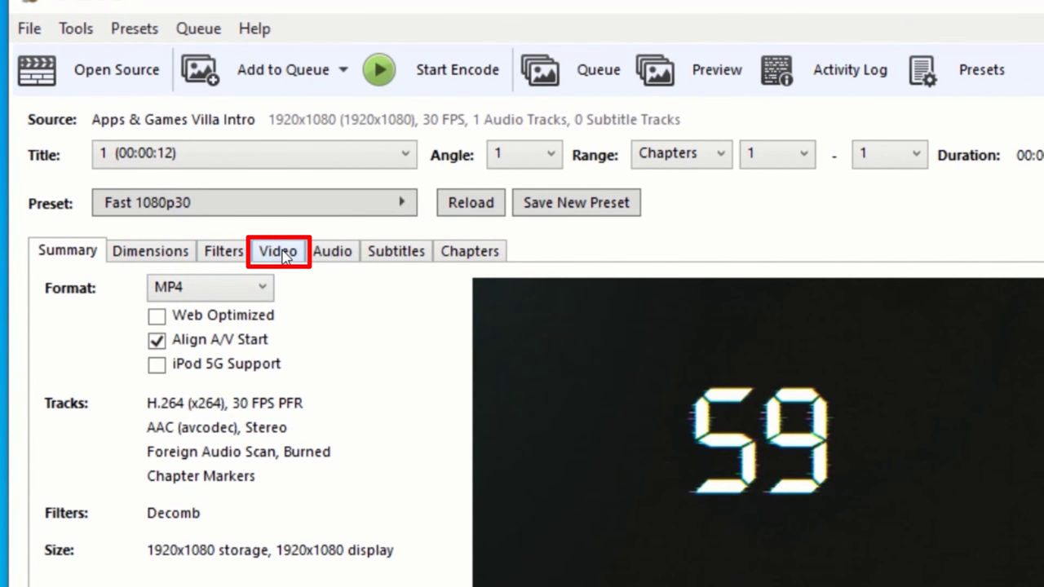
# Keep the H.264 (x264) video codec and set the framerate to 23.976 fps
pyautogui.click(277, 252)
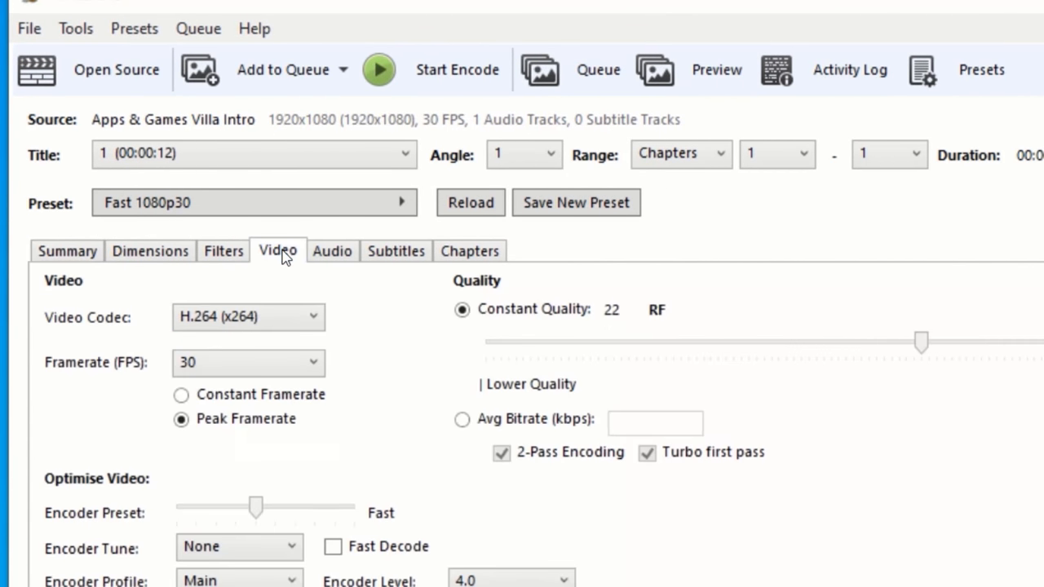
pyautogui.moveTo(287, 267)
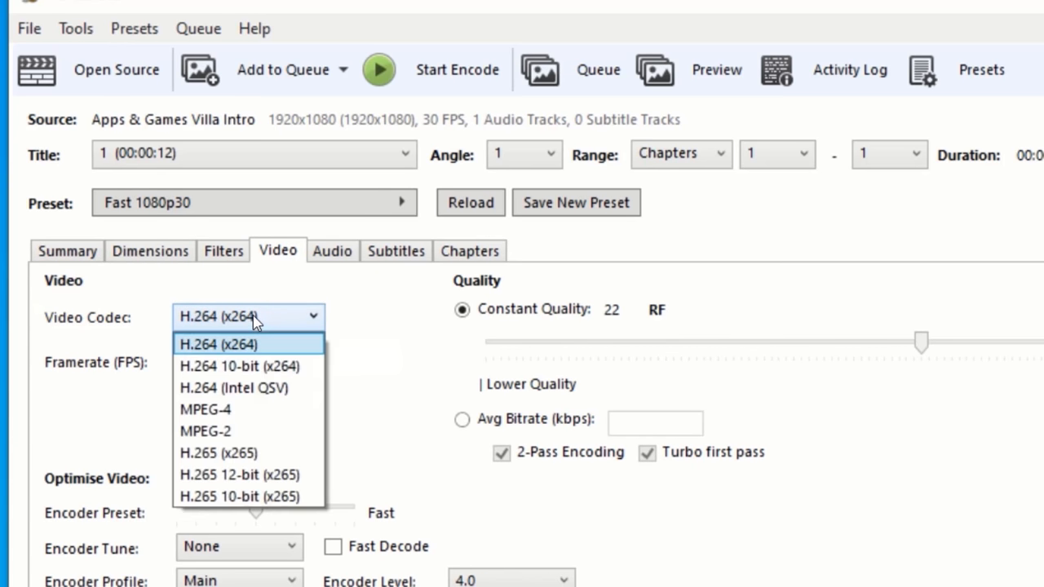
pyautogui.click(219, 345)
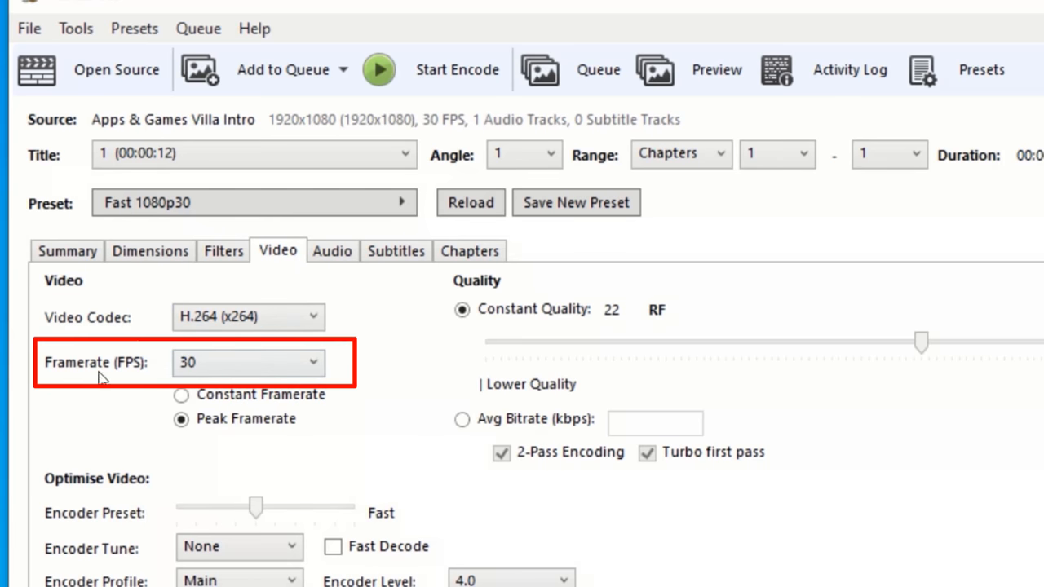
pyautogui.click(248, 362)
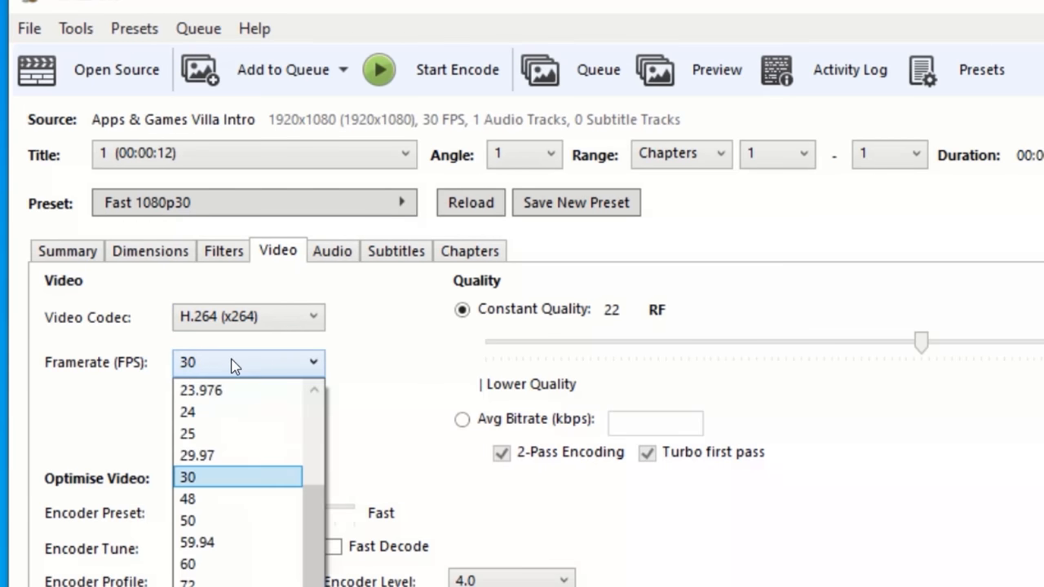
pyautogui.moveTo(207, 392)
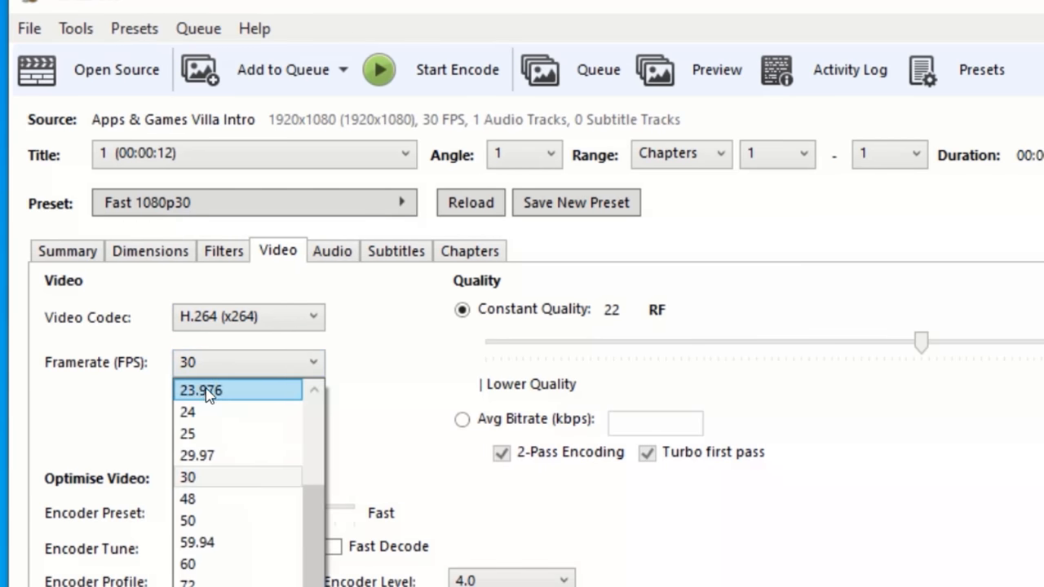
pyautogui.click(208, 389)
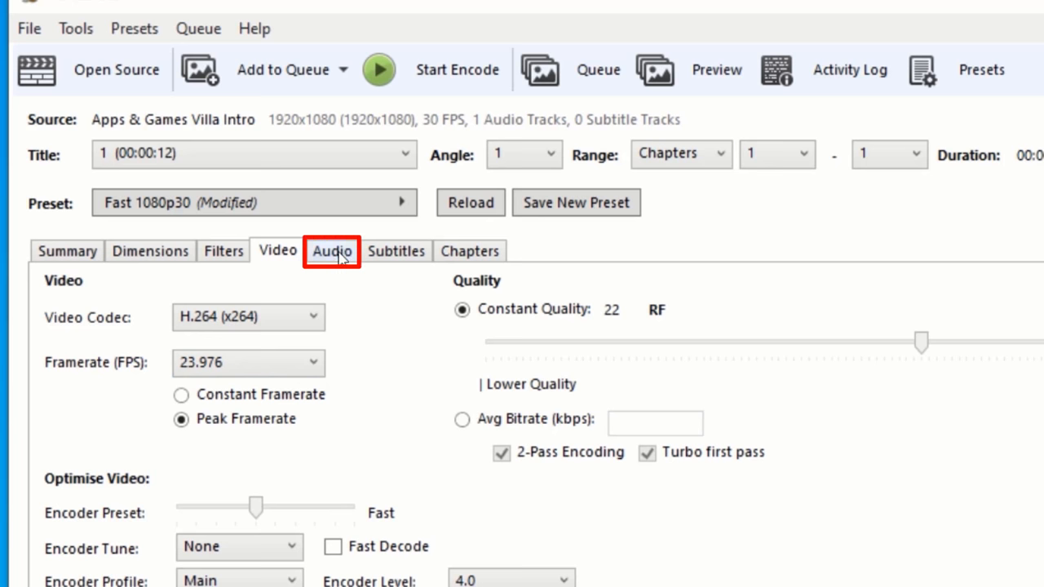
# Lower the audio track's bitrate from 160 to 128
pyautogui.click(333, 251)
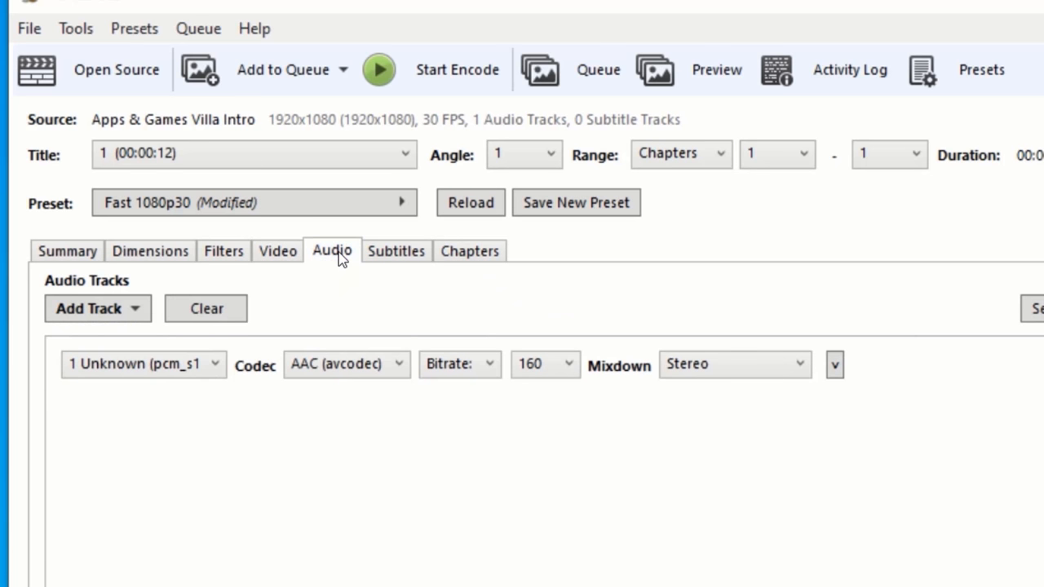
pyautogui.moveTo(437, 323)
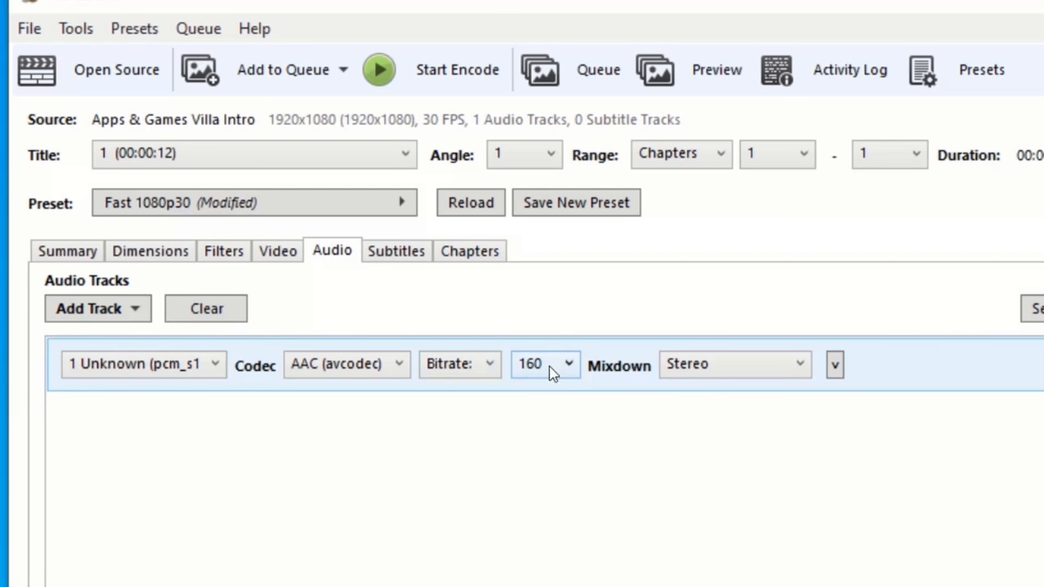
pyautogui.click(543, 363)
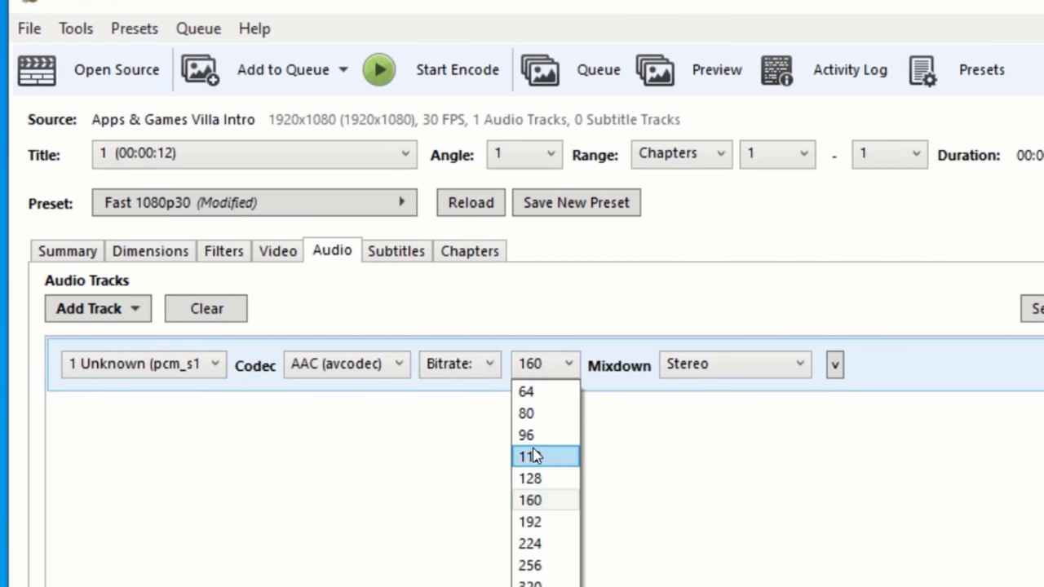
pyautogui.click(532, 478)
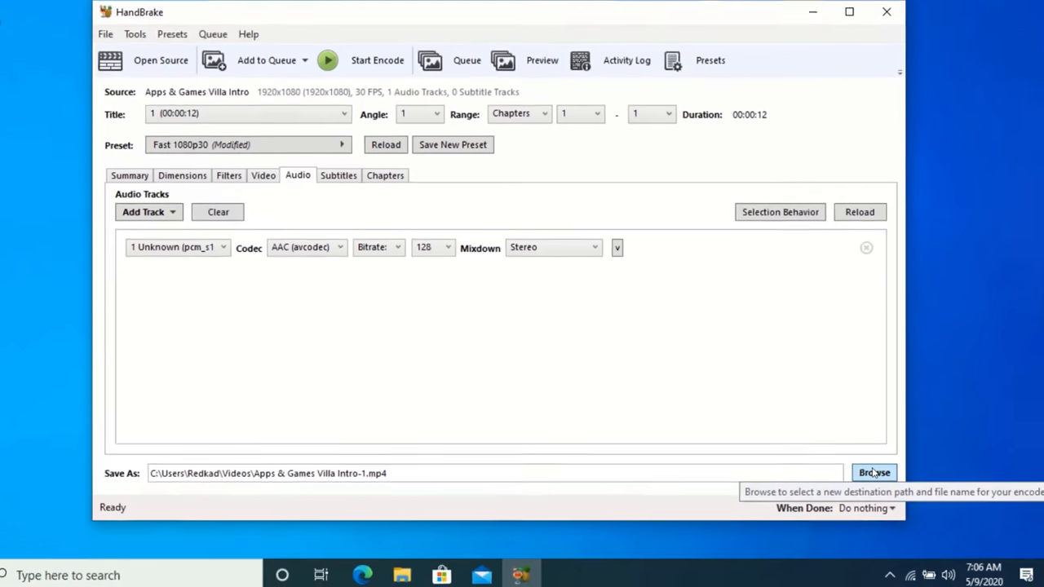
# Save the output as an mp4 named 'Compressed' on the Desktop
pyautogui.click(874, 473)
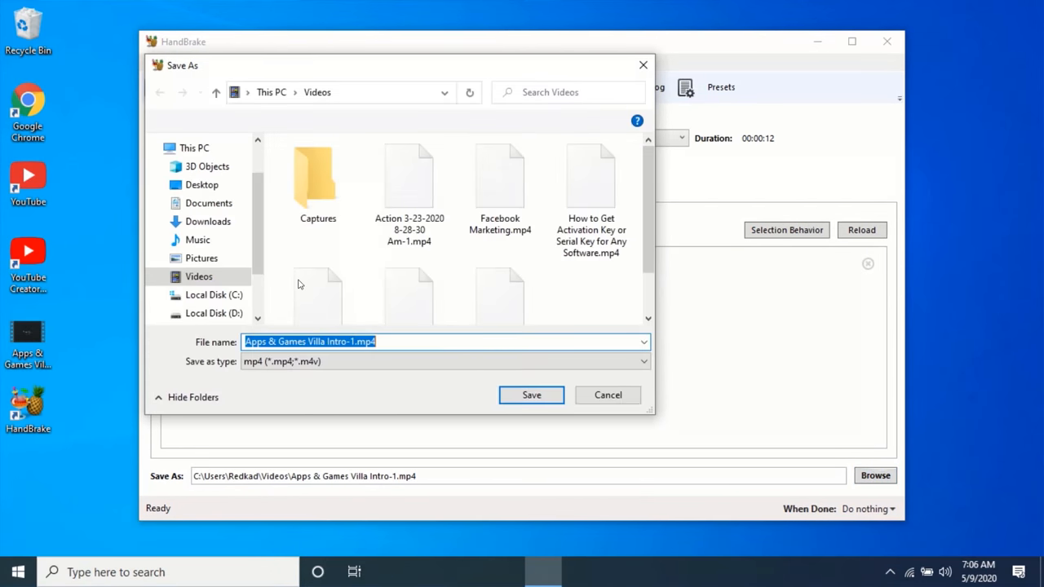
pyautogui.click(202, 184)
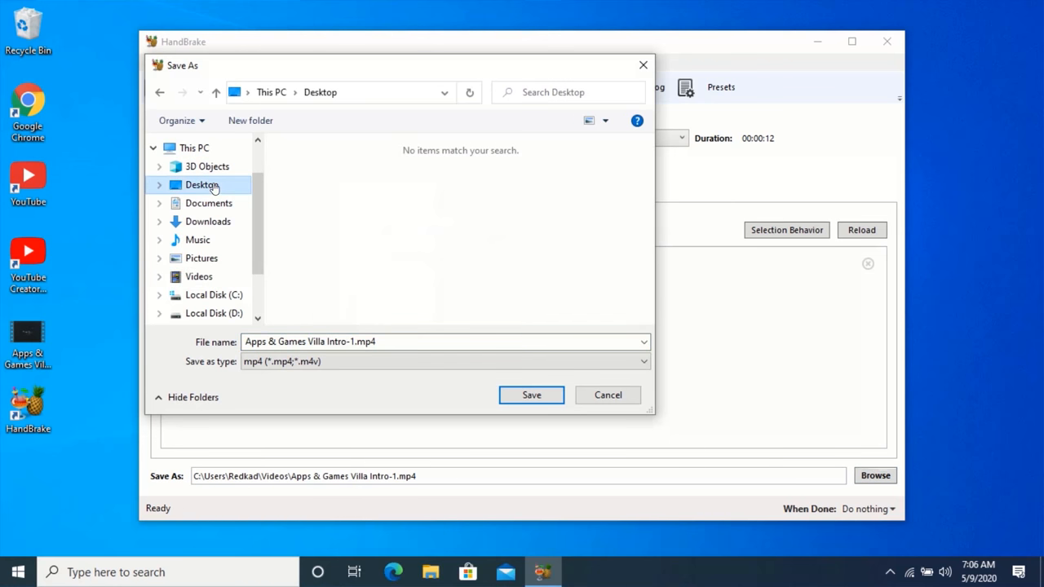
pyautogui.moveTo(235, 222)
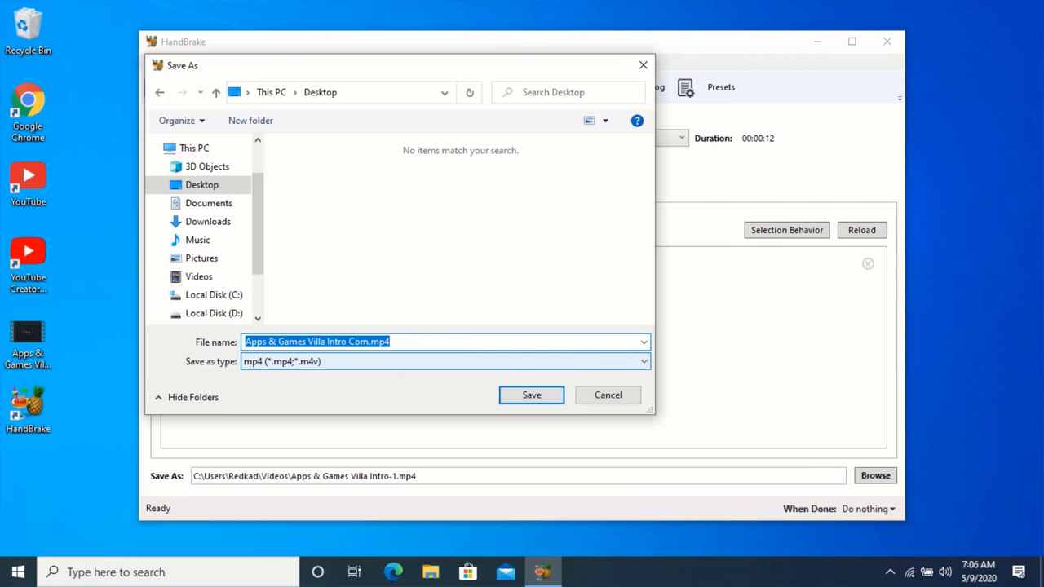
pyautogui.write('Compress')
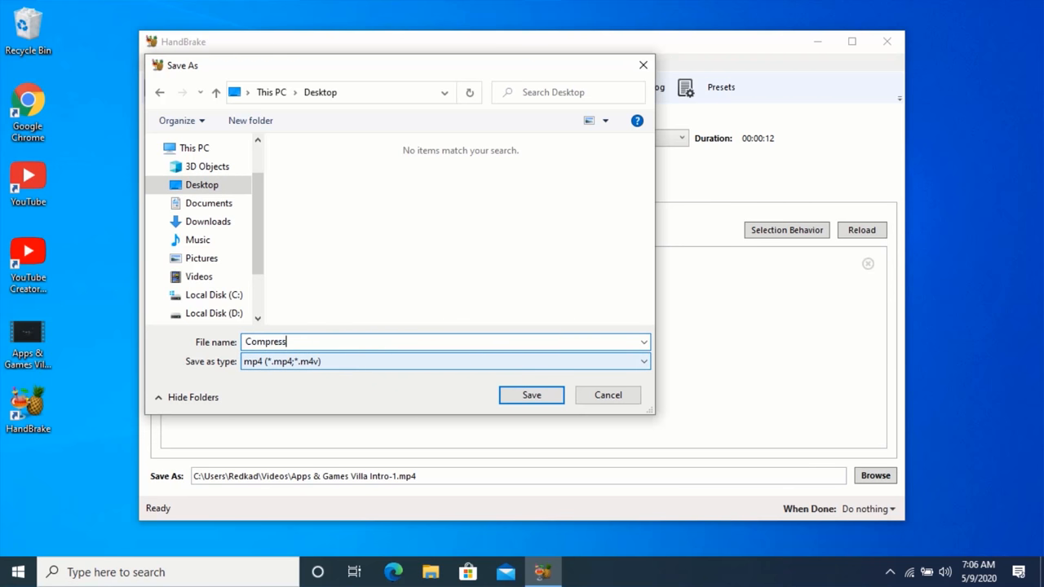
pyautogui.write('ed')
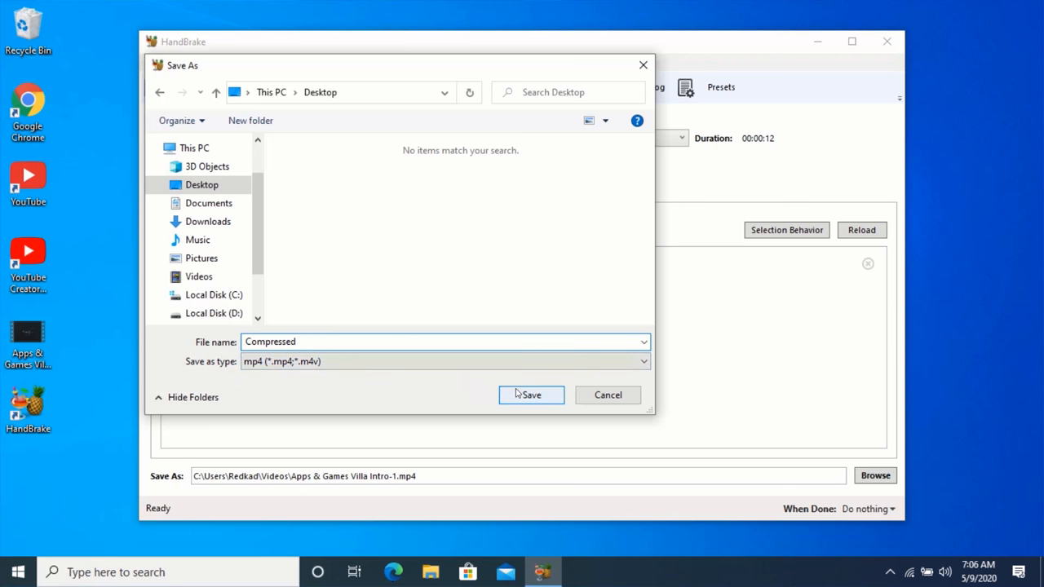
pyautogui.click(532, 395)
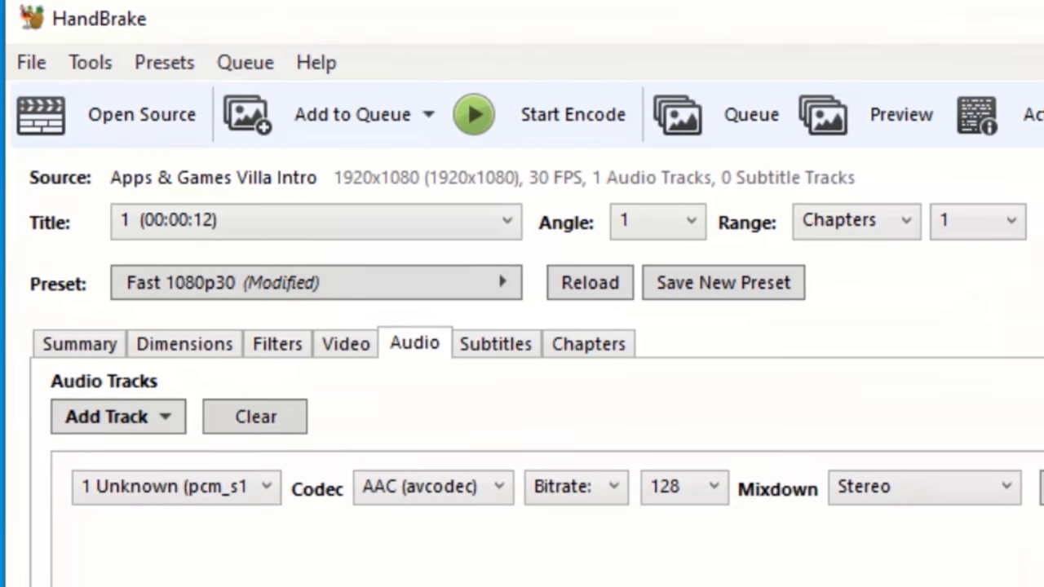
pyautogui.moveTo(538, 119)
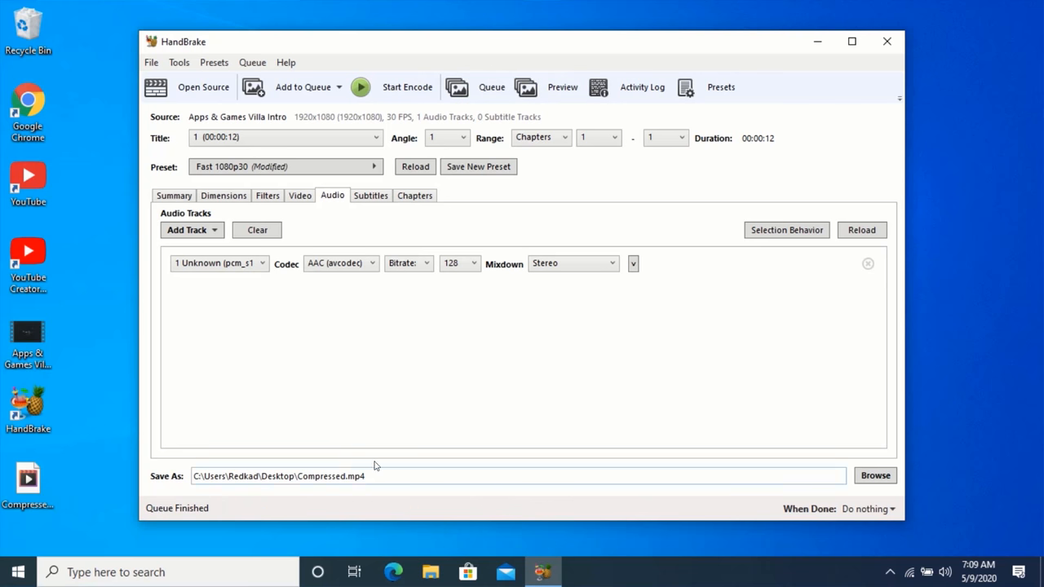
pyautogui.moveTo(884, 44)
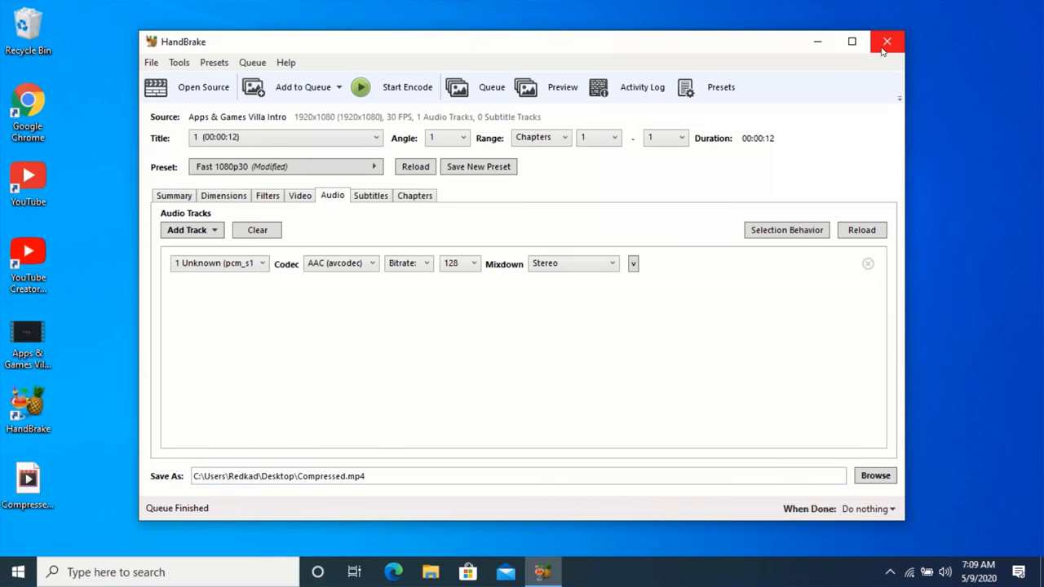
# Close HandBrake and check in Compressed.mp4's properties that its size is 5.61 MB
pyautogui.click(881, 39)
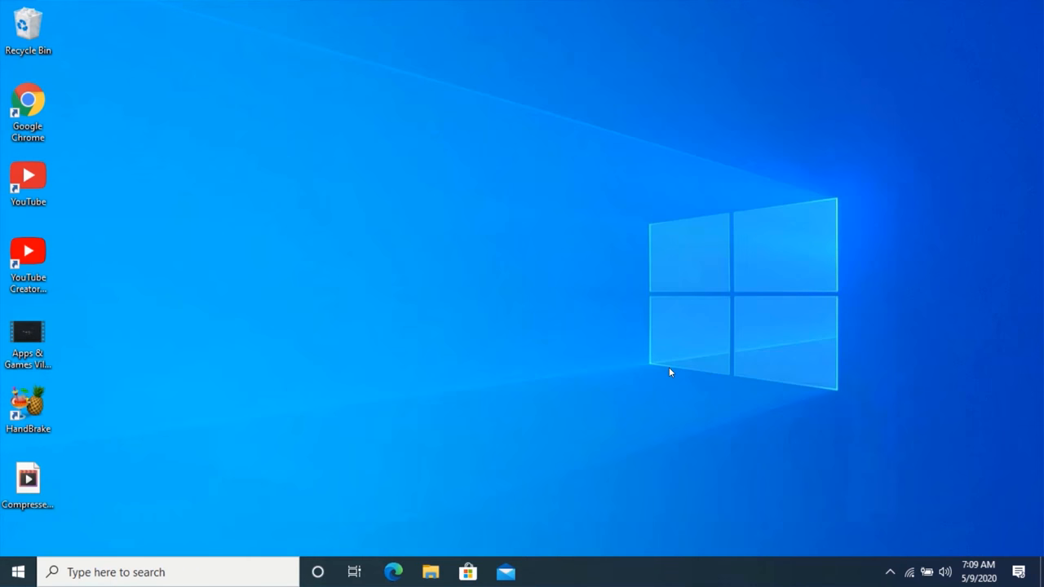
pyautogui.moveTo(55, 499)
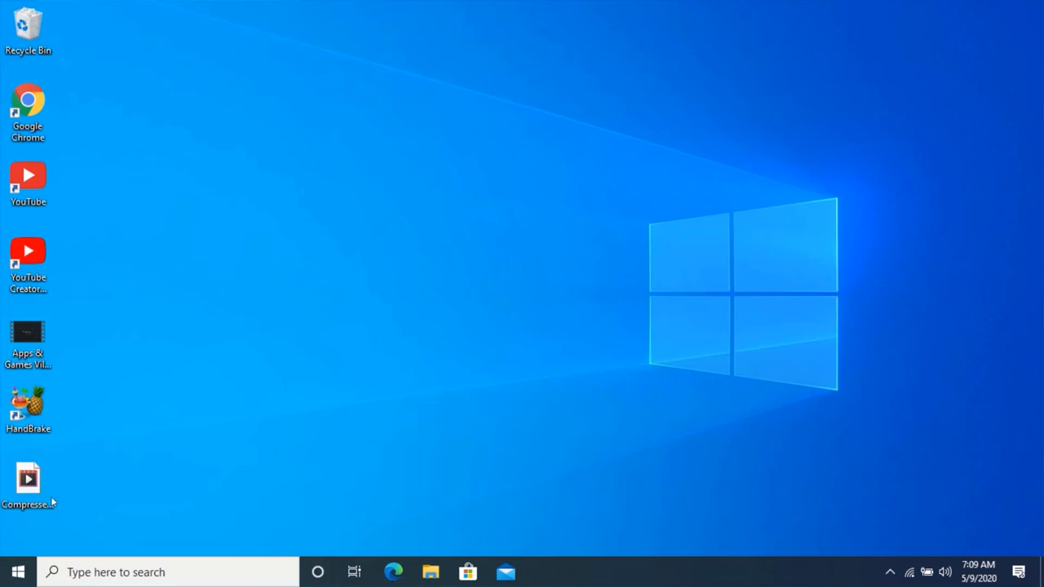
pyautogui.click(30, 483)
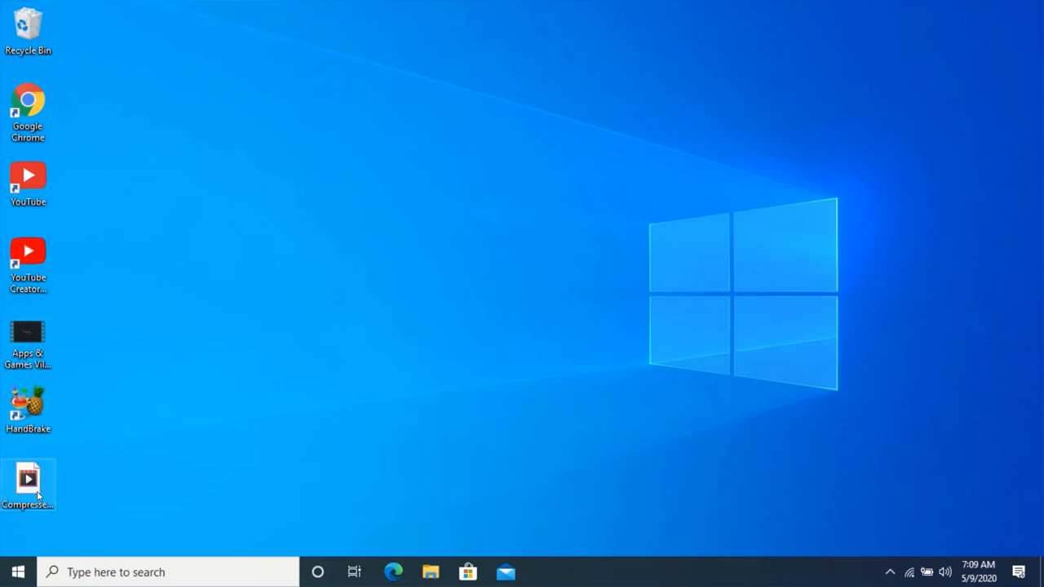
pyautogui.rightClick(28, 483)
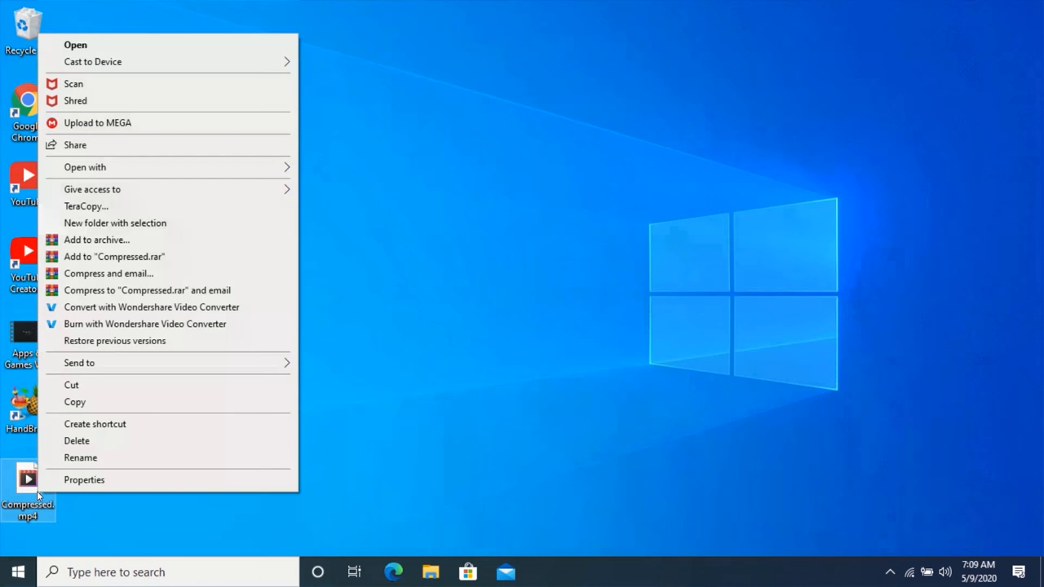
pyautogui.click(85, 482)
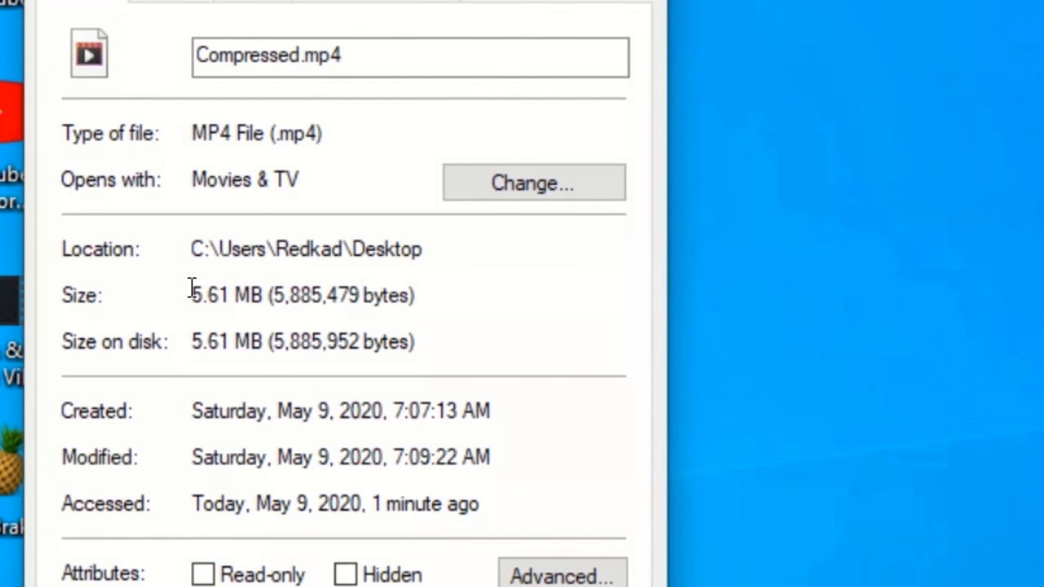
pyautogui.moveTo(191, 295); pyautogui.dragTo(248, 295)
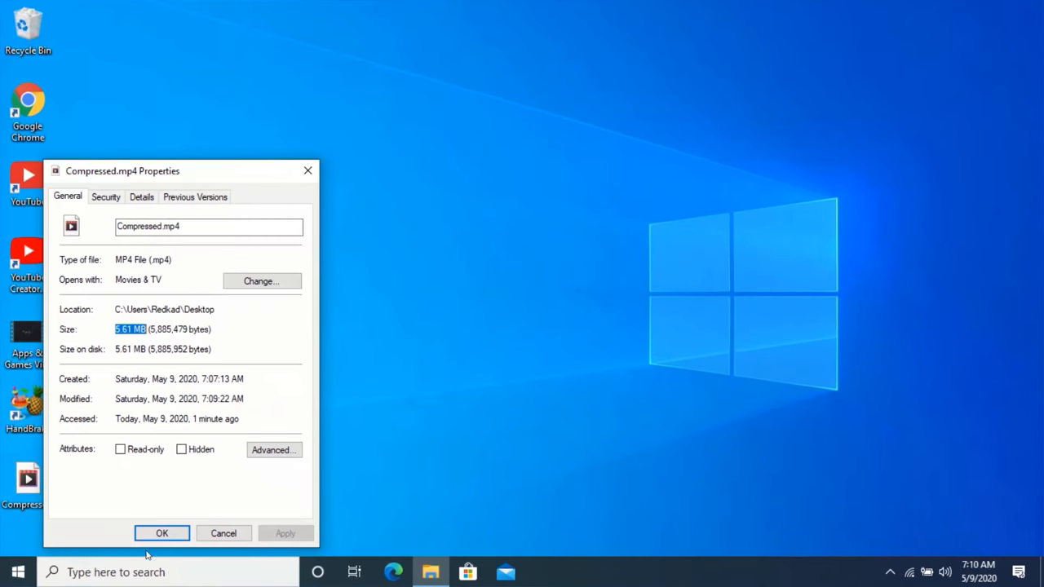
pyautogui.click(162, 533)
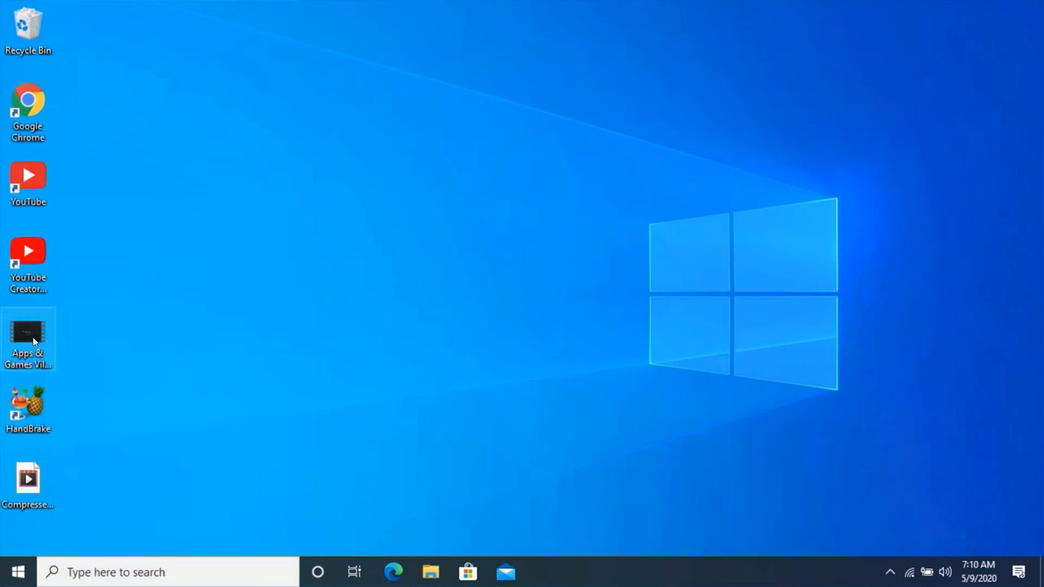
pyautogui.rightClick(30, 341)
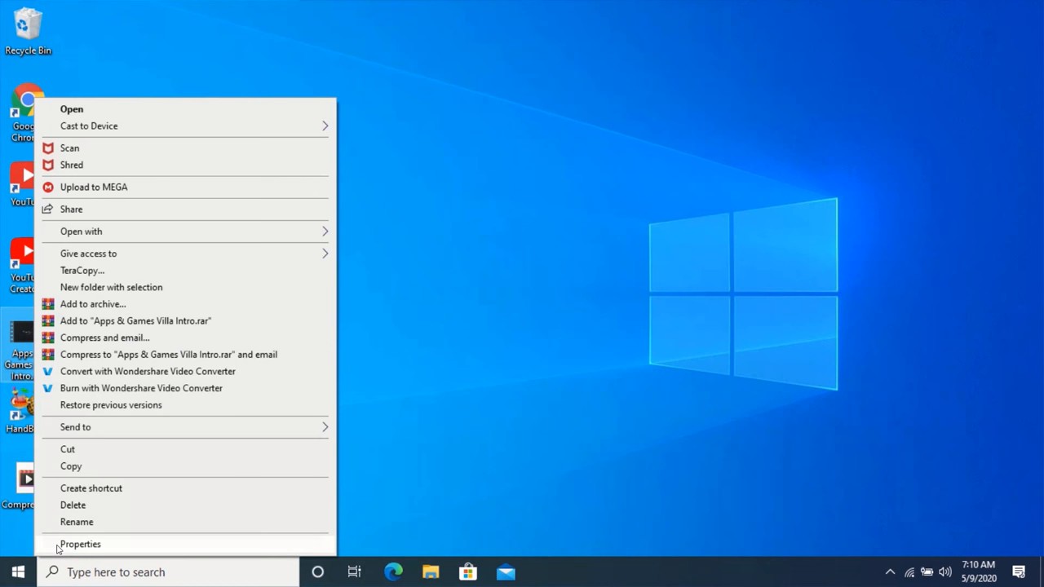
pyautogui.click(78, 545)
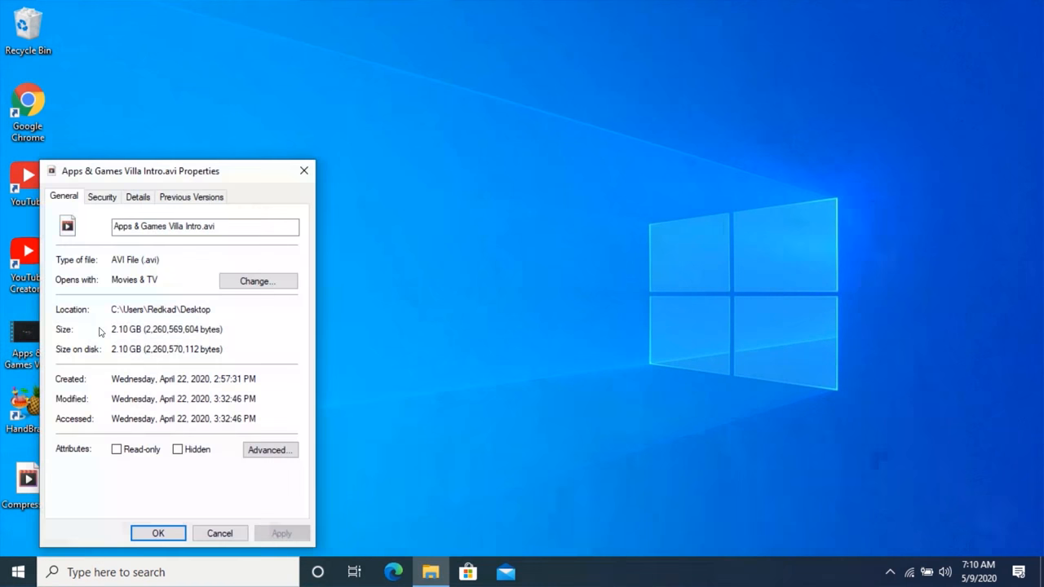
pyautogui.rightClick(26, 480)
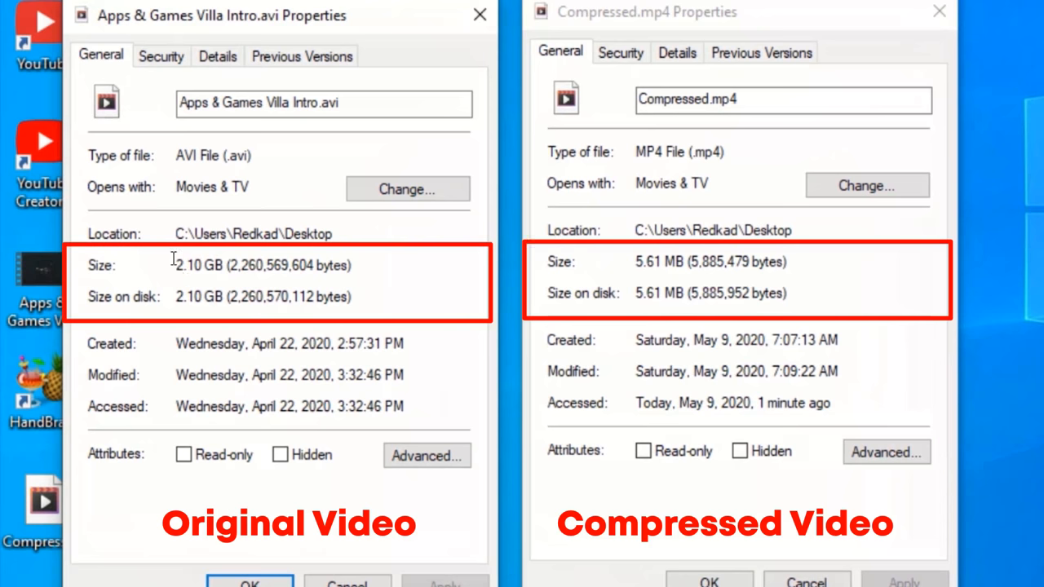
pyautogui.moveTo(211, 259)
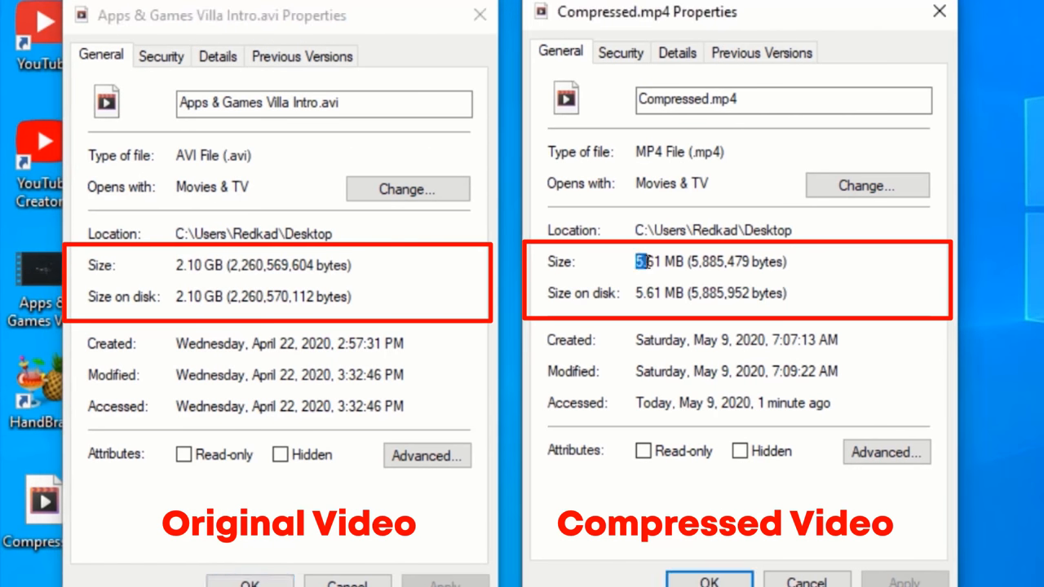
pyautogui.doubleClick(657, 261)
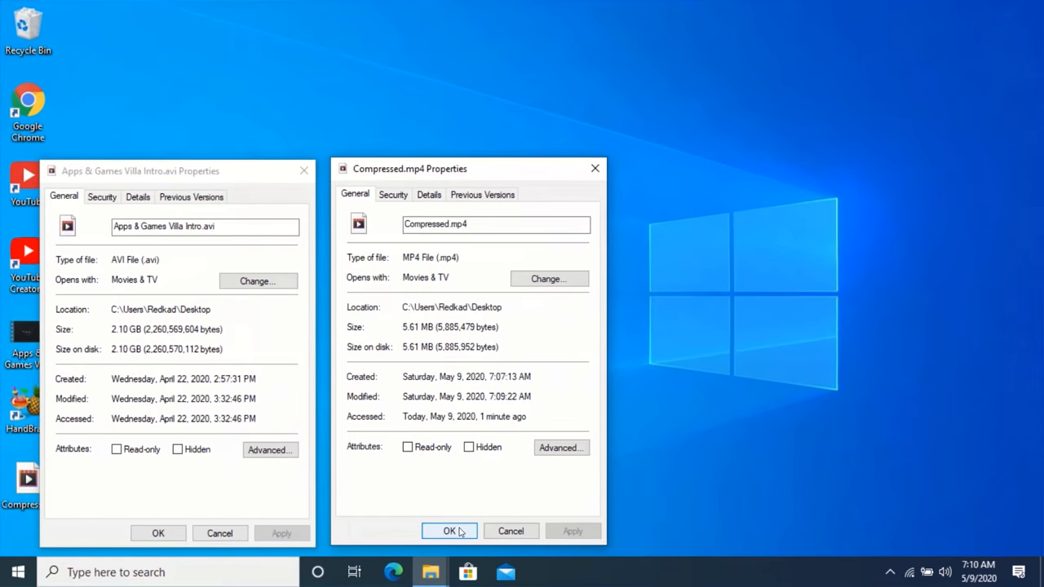
pyautogui.click(447, 532)
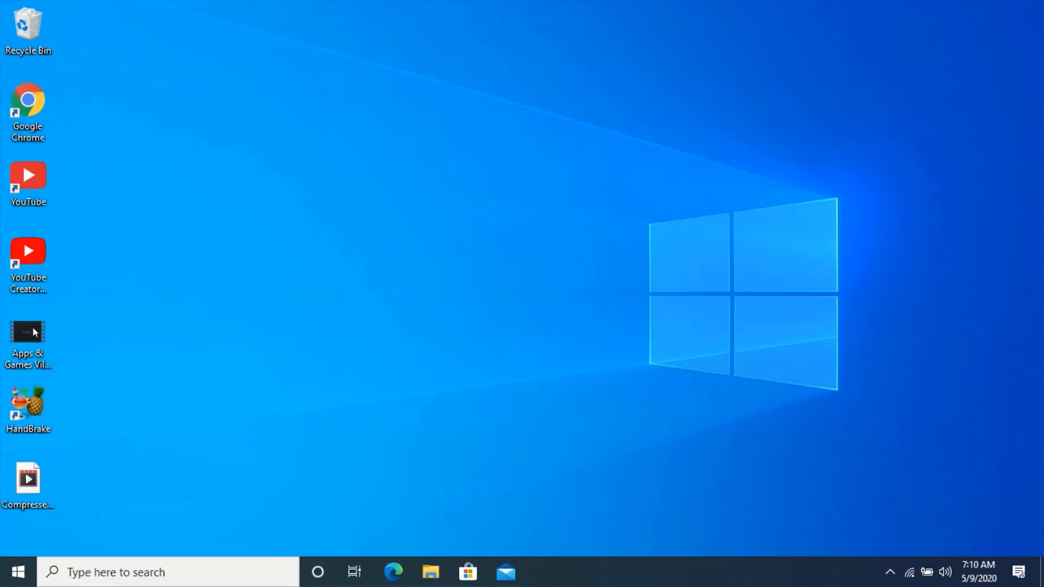
pyautogui.click(29, 335)
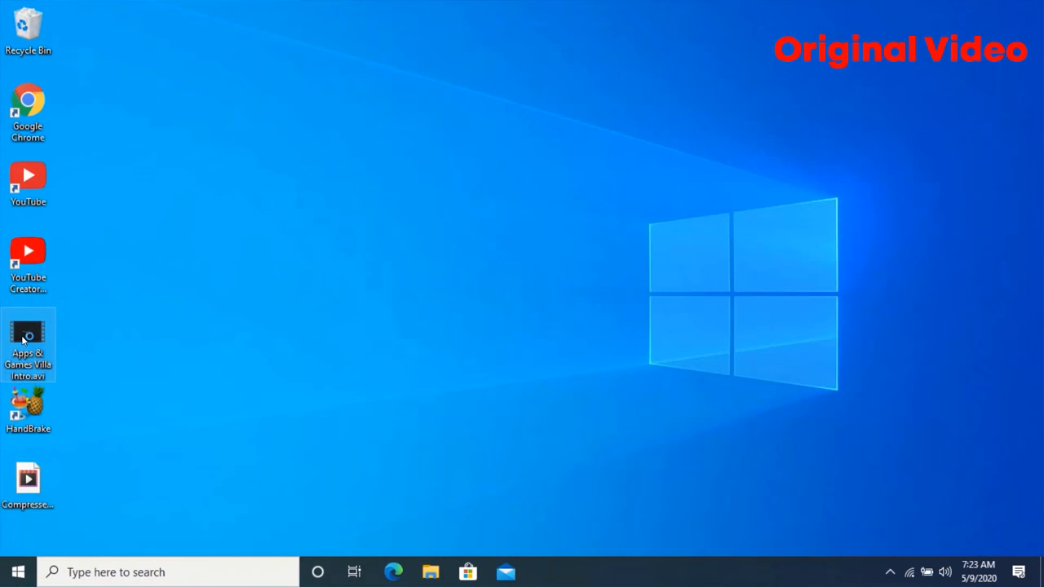
pyautogui.doubleClick(29, 338)
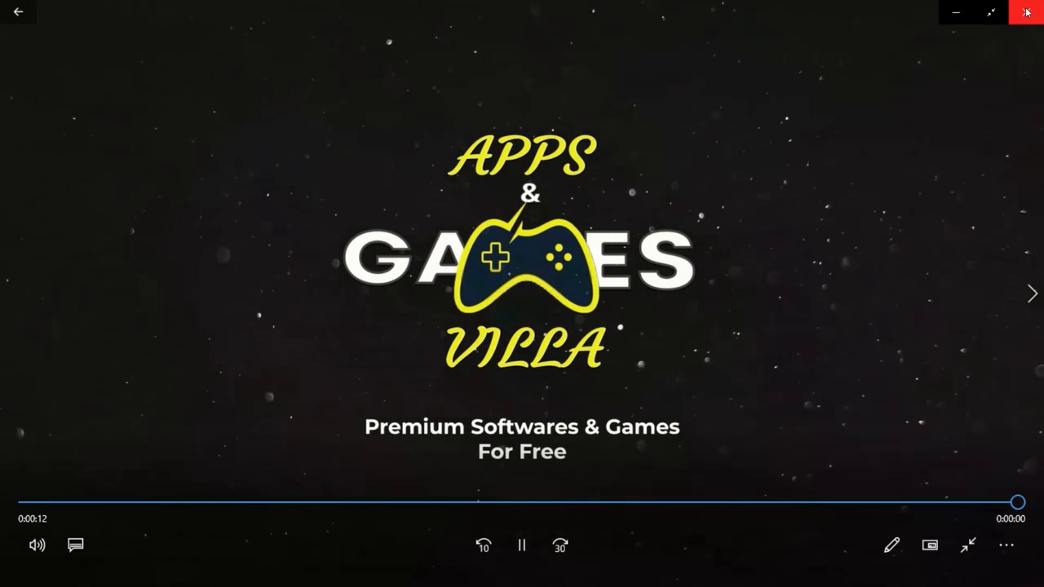
pyautogui.click(1028, 11)
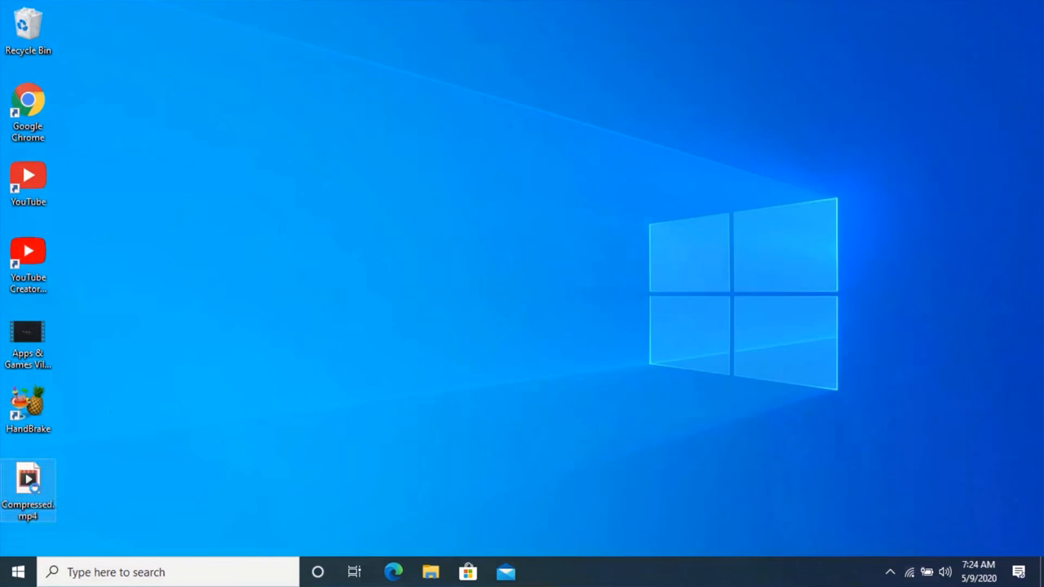
pyautogui.doubleClick(28, 481)
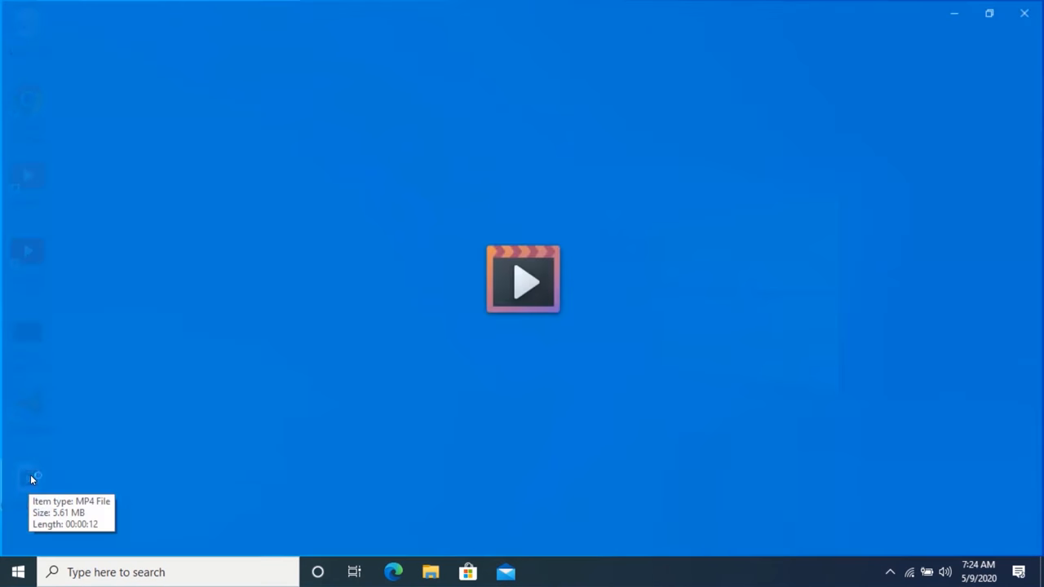
pyautogui.doubleClick(522, 281)
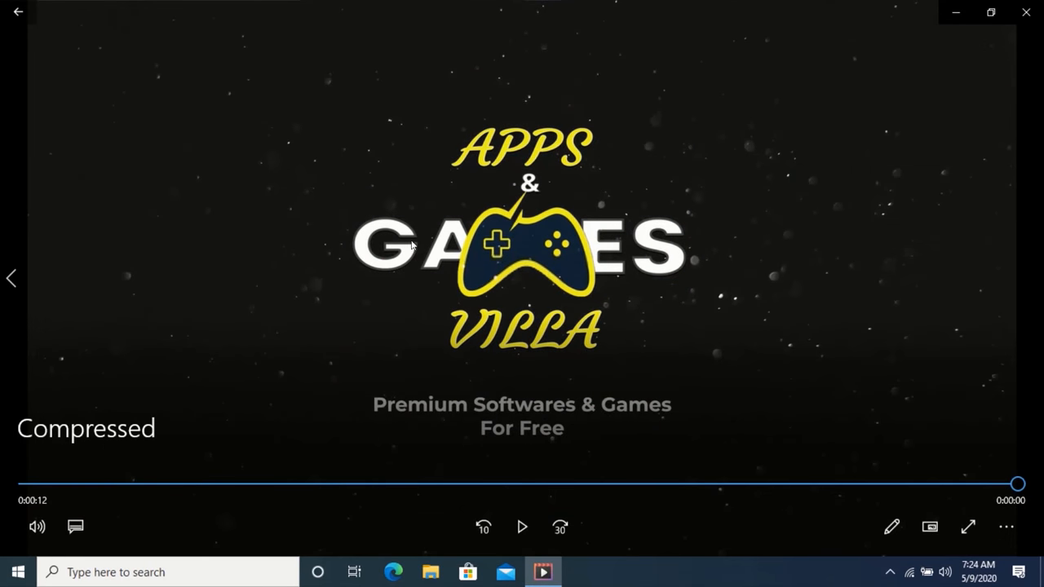
pyautogui.moveTo(1027, 14)
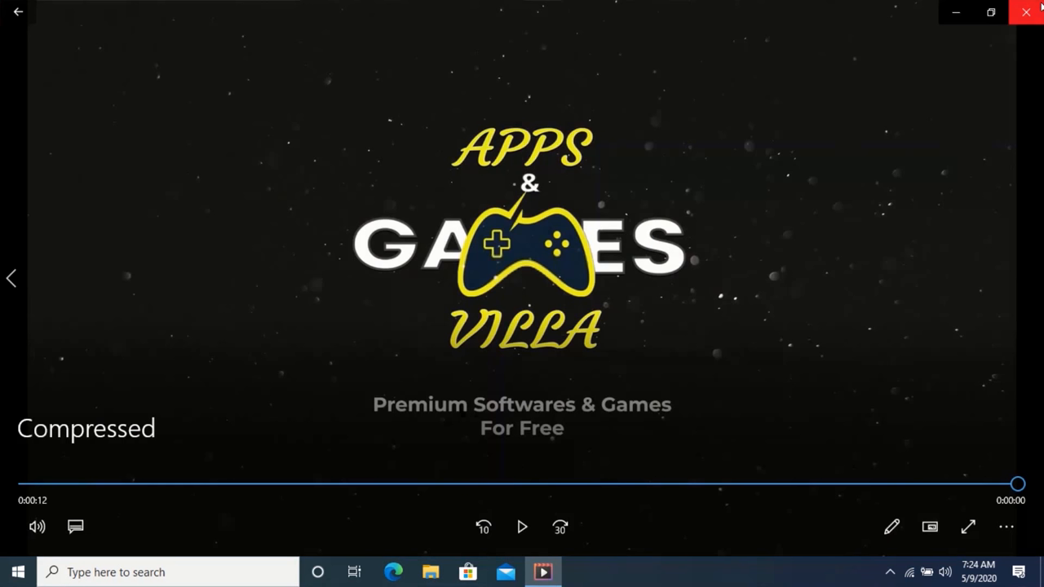
pyautogui.click(1031, 11)
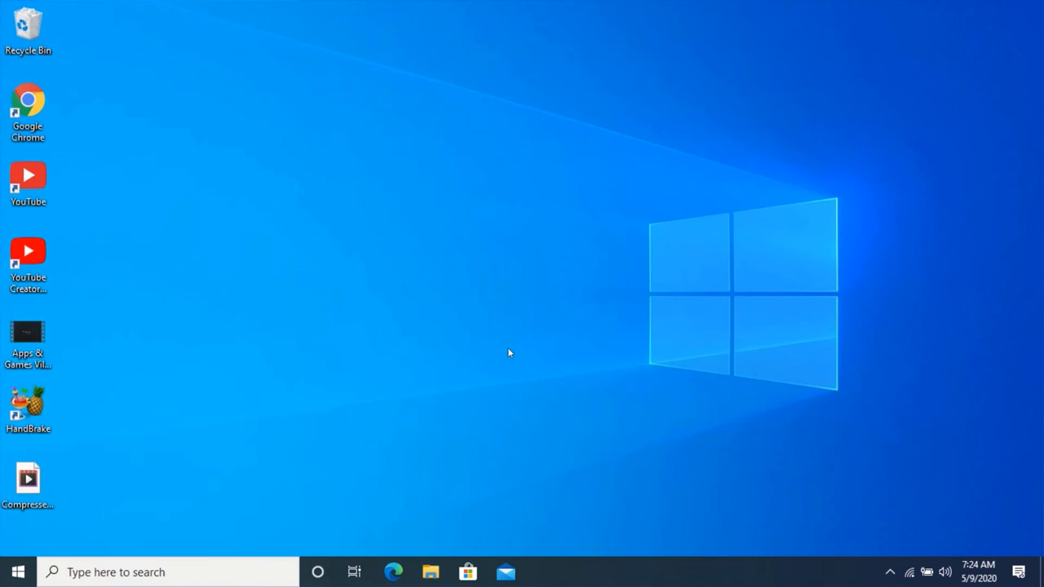
pyautogui.moveTo(583, 290)
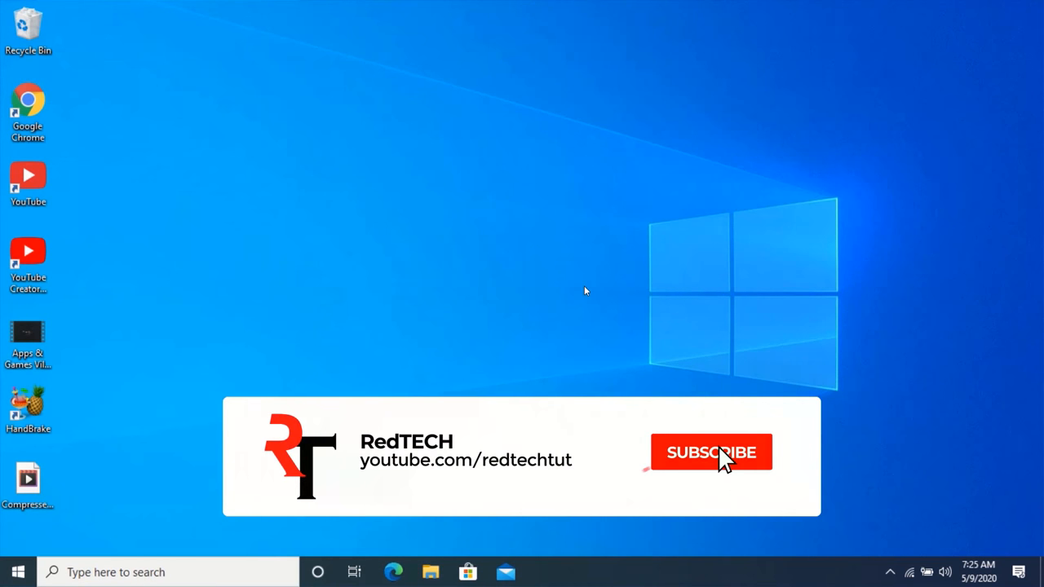
pyautogui.click(711, 452)
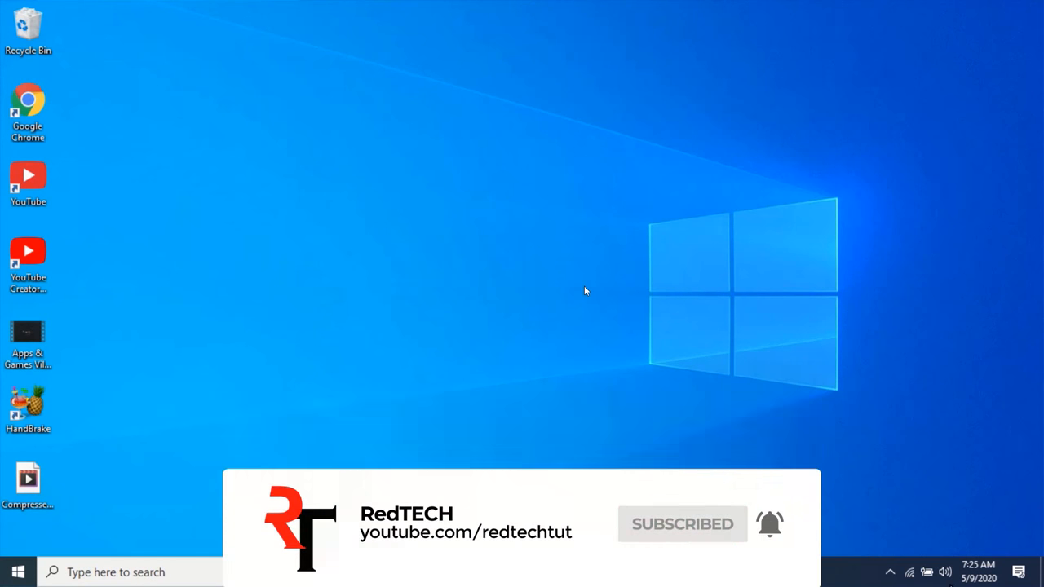